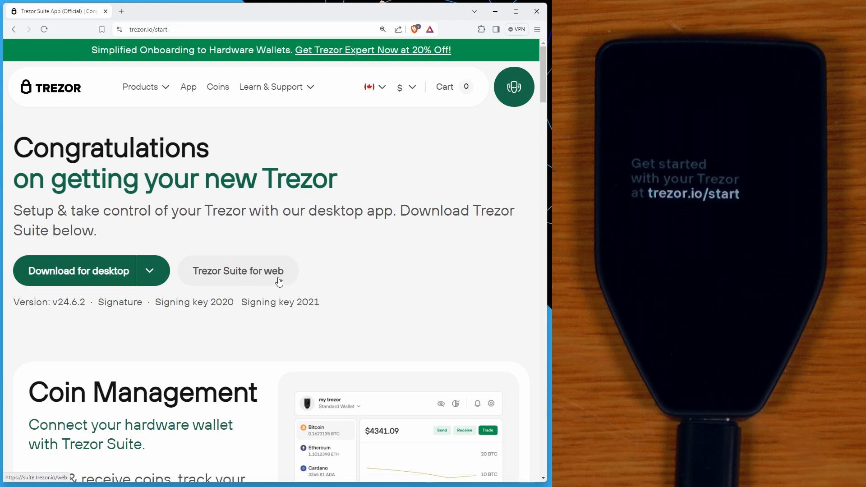
{"action": "mouse_move", "coordinate": [275, 280]}
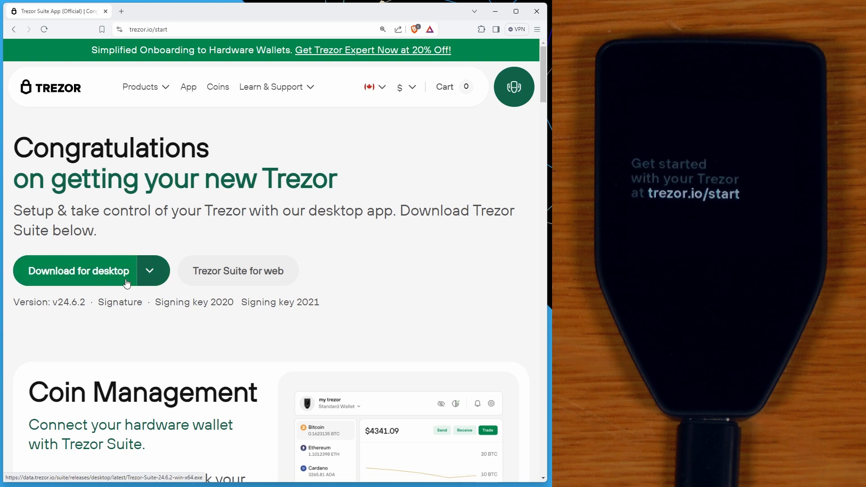
Download Trezor-Suite-24.6.2-win-x64.exe from trezor.io and launch the installer.
{"action": "left_click", "coordinate": [77, 271]}
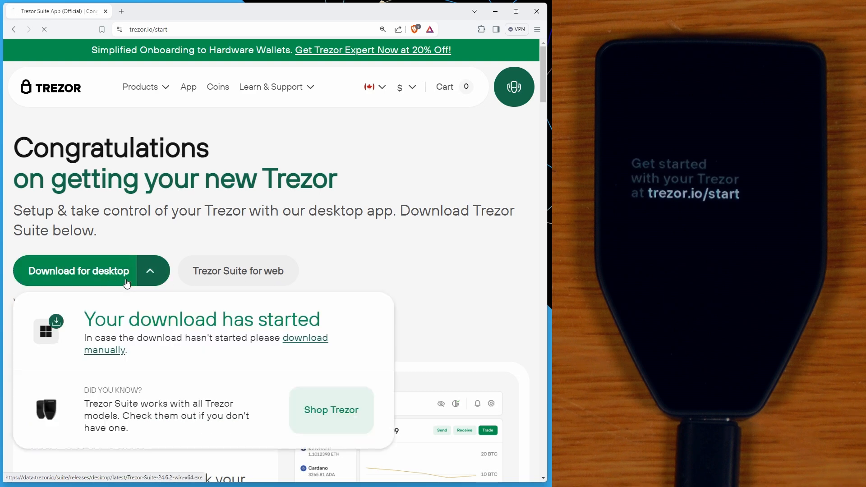
{"action": "left_click", "coordinate": [481, 29]}
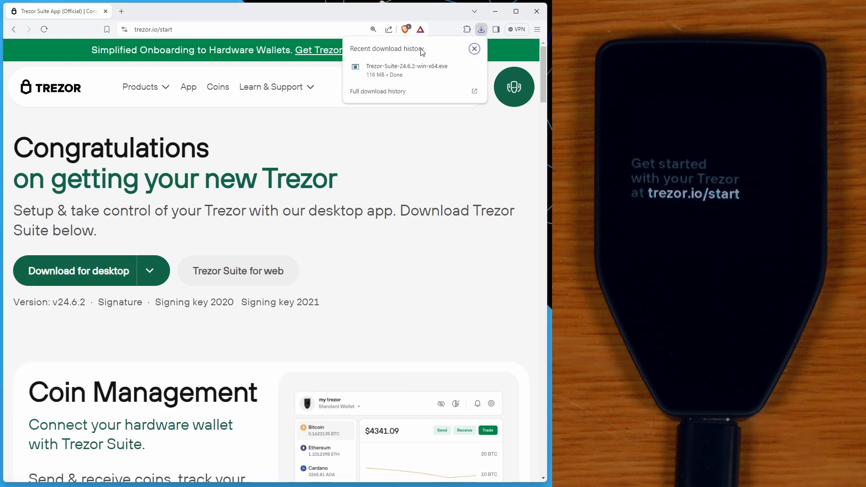
{"action": "left_click", "coordinate": [473, 49]}
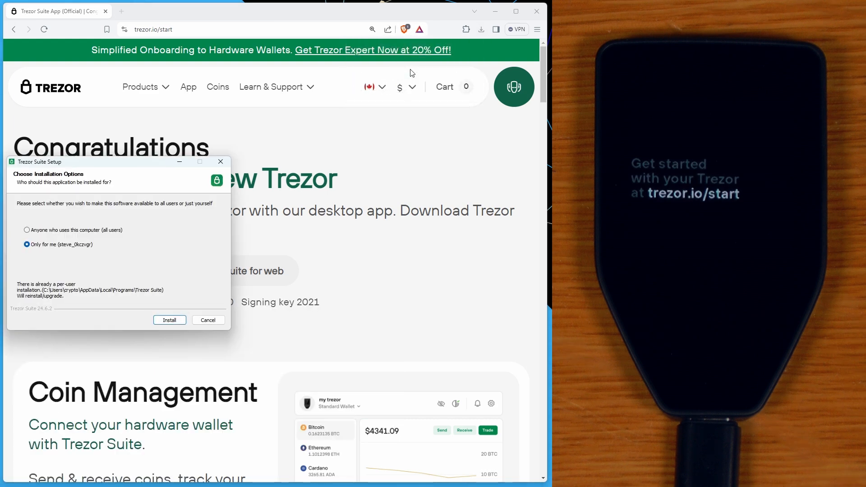
Install Trezor Suite for the current user only and launch it on finish.
{"action": "left_click", "coordinate": [169, 319]}
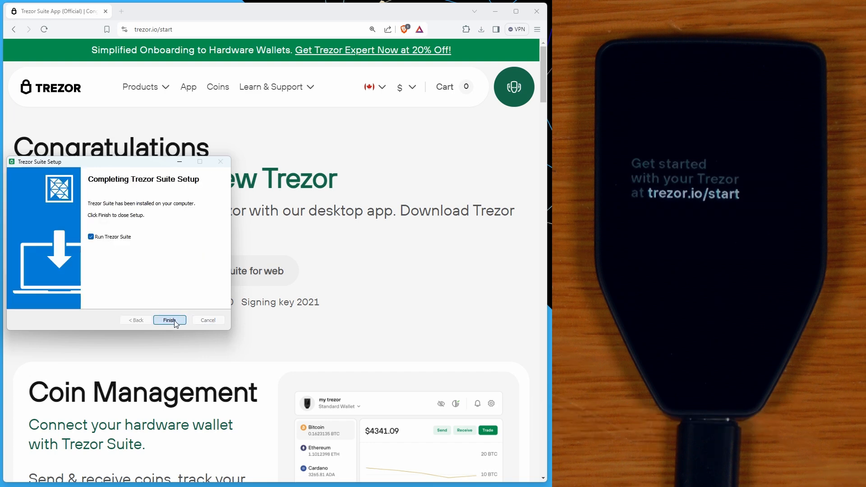
{"action": "left_click", "coordinate": [169, 320]}
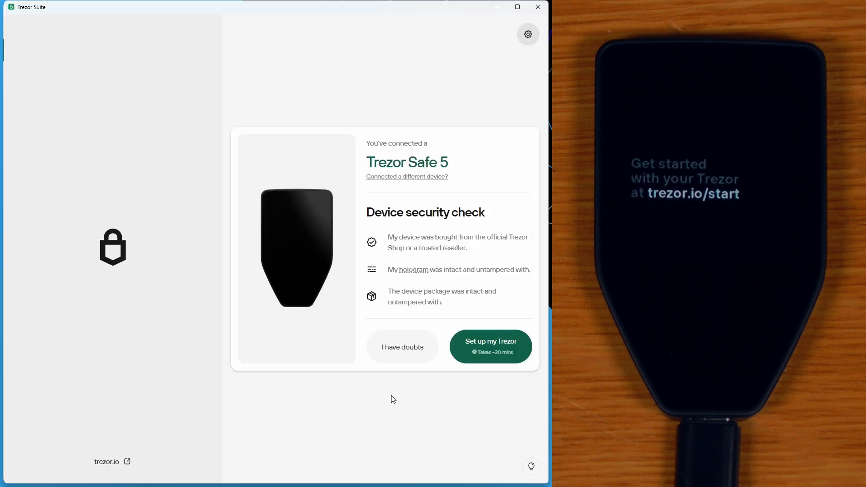
{"action": "mouse_move", "coordinate": [469, 380]}
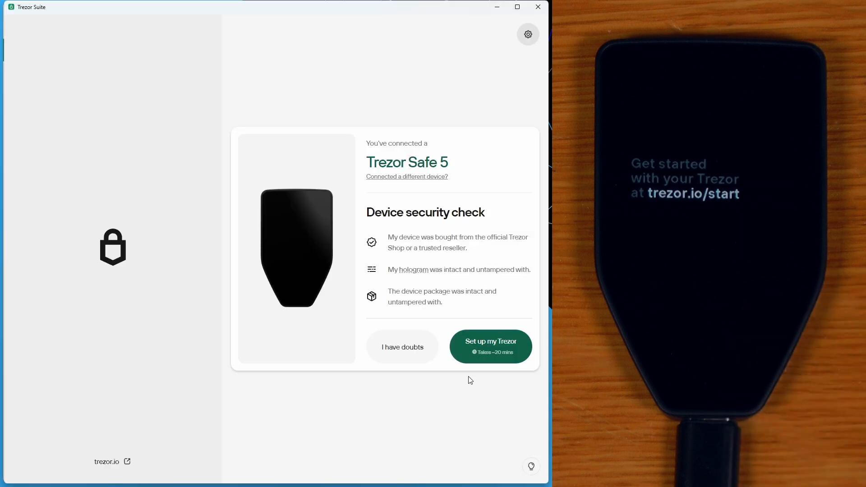
Install Universal 2.7.2 firmware on the Trezor Safe 5 and pass the authenticity check.
{"action": "left_click", "coordinate": [489, 347]}
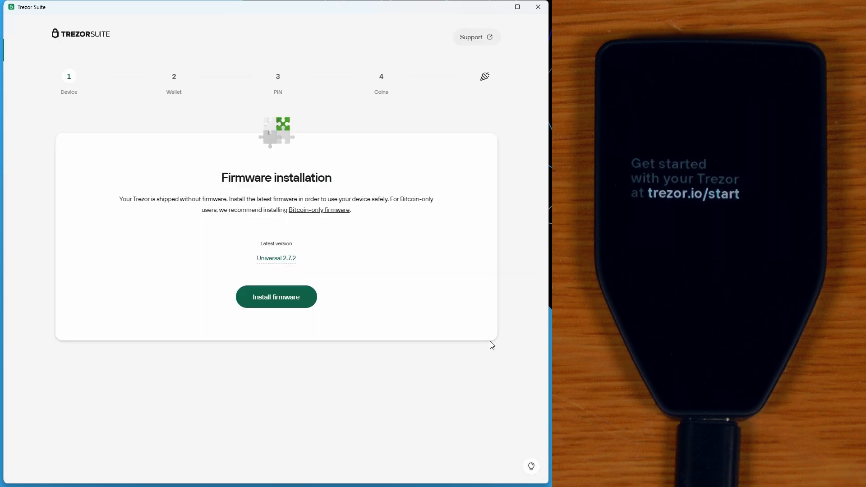
{"action": "mouse_move", "coordinate": [276, 297]}
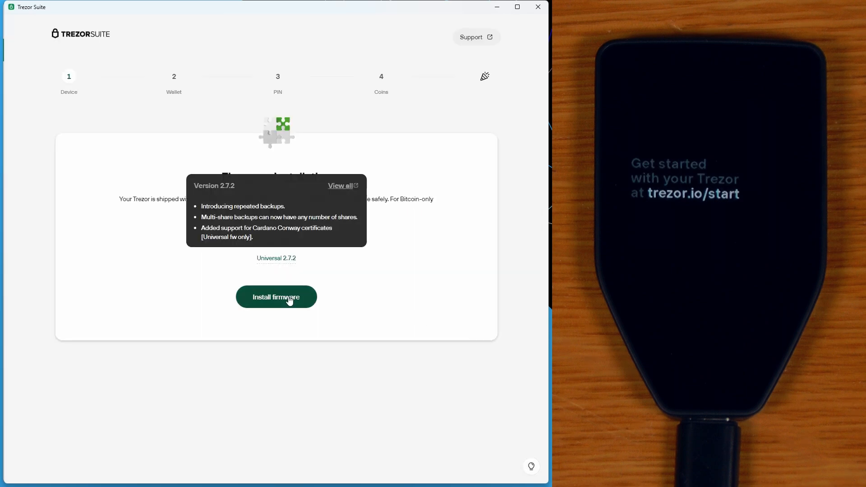
{"action": "left_click", "coordinate": [276, 297]}
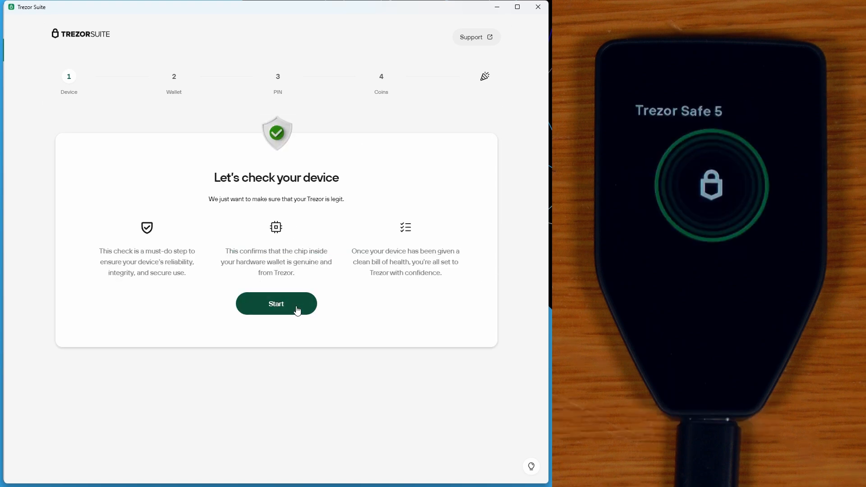
{"action": "left_click", "coordinate": [276, 303]}
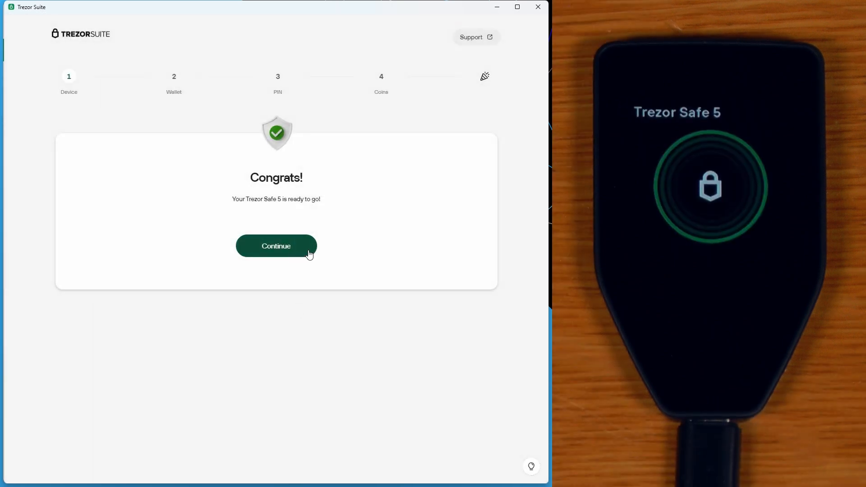
Create a new wallet, reviewing backup types but keeping the Default single-share backup.
{"action": "left_click", "coordinate": [276, 245]}
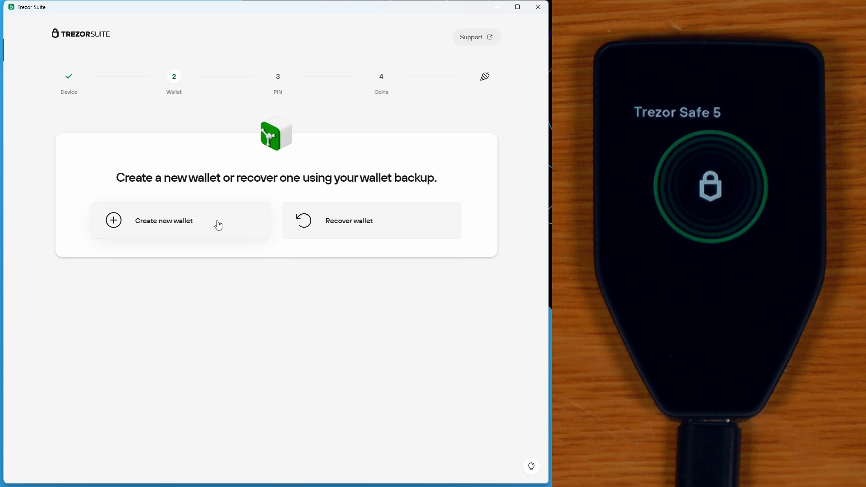
{"action": "left_click", "coordinate": [163, 220]}
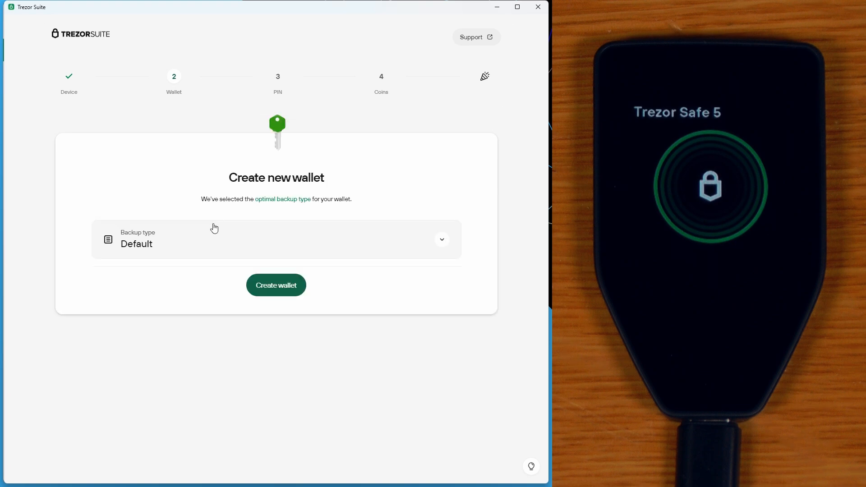
{"action": "left_click", "coordinate": [441, 240]}
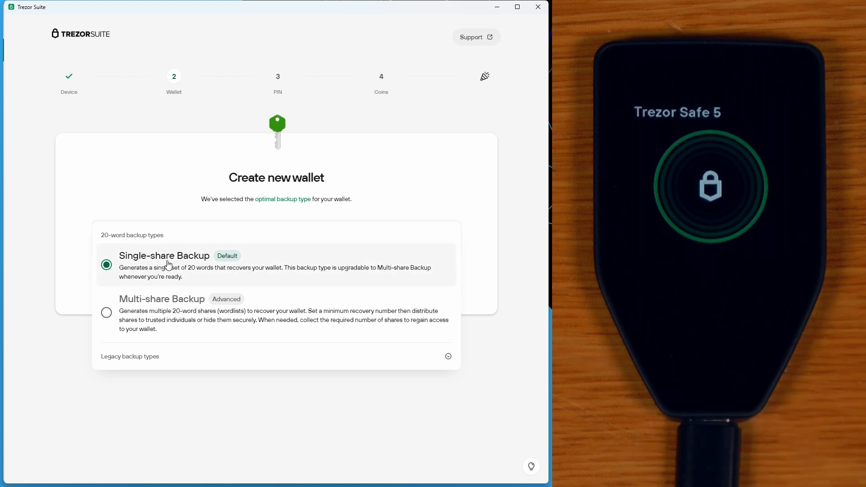
{"action": "mouse_move", "coordinate": [407, 349]}
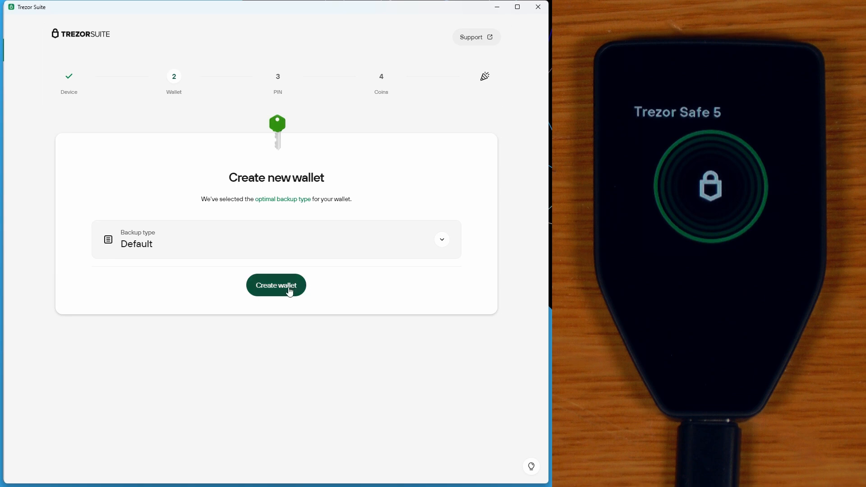
{"action": "left_click", "coordinate": [275, 286]}
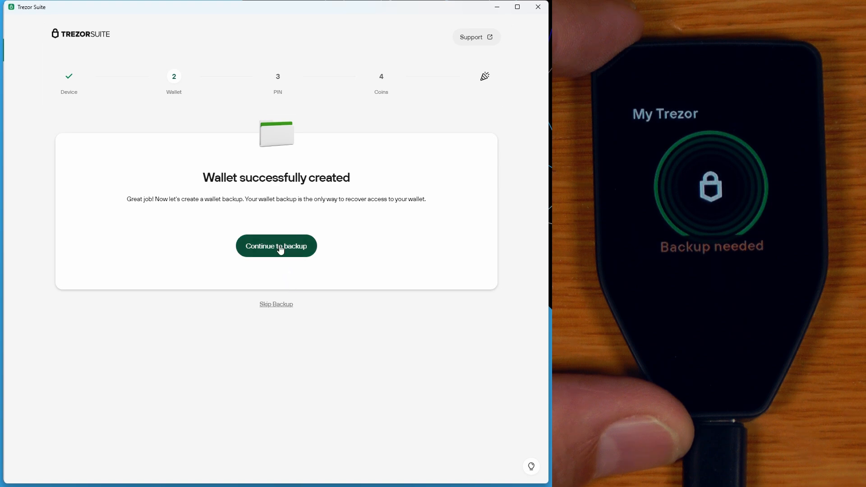
Acknowledge all three backup instruction checkboxes and start creating the backup.
{"action": "left_click", "coordinate": [275, 246]}
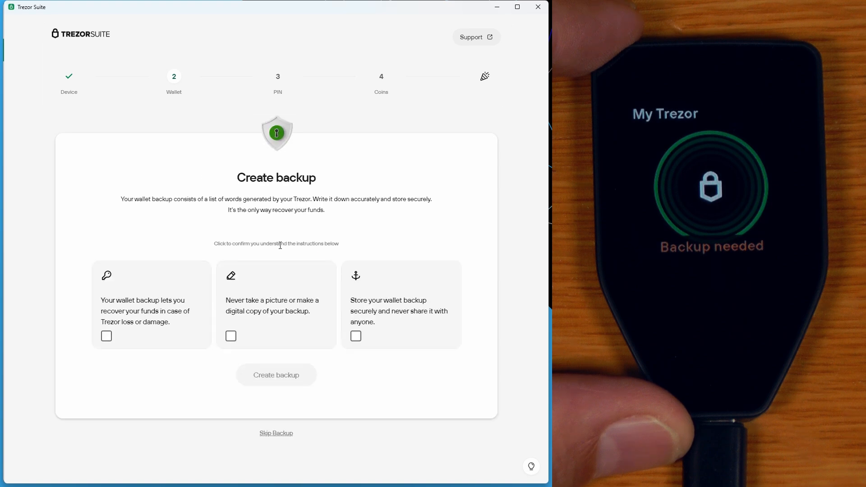
{"action": "left_click", "coordinate": [106, 335]}
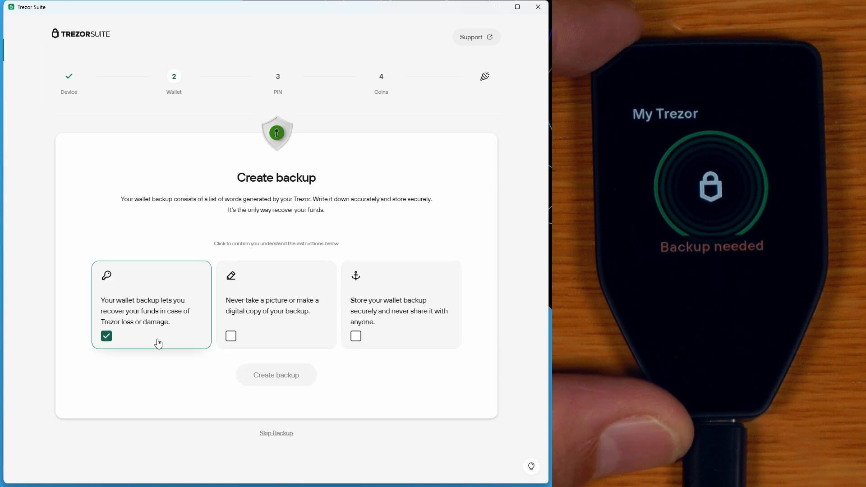
{"action": "left_click", "coordinate": [356, 337]}
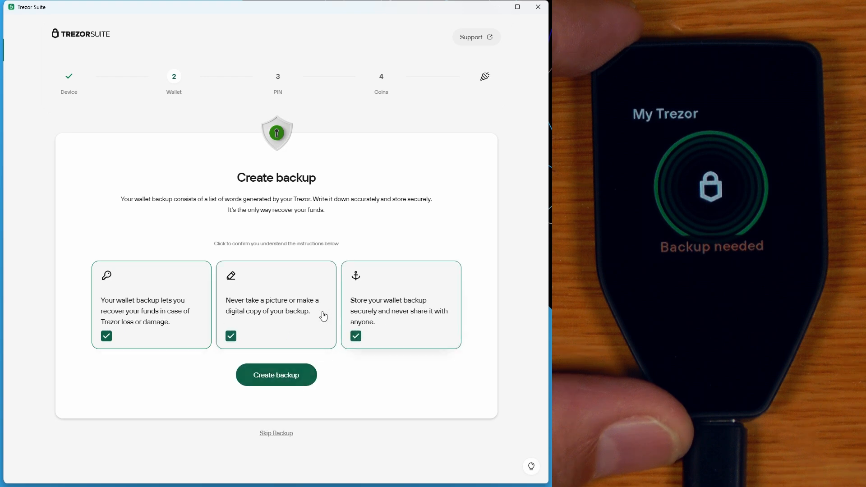
{"action": "left_click", "coordinate": [275, 374]}
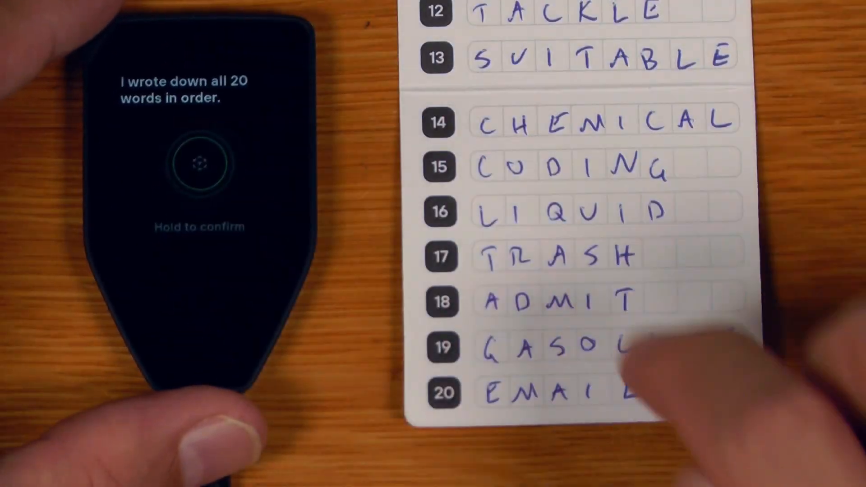
Confirm the 20 written recovery words on the Trezor until 'Wallet backup complete' appears.
{"action": "left_click", "coordinate": [198, 164]}
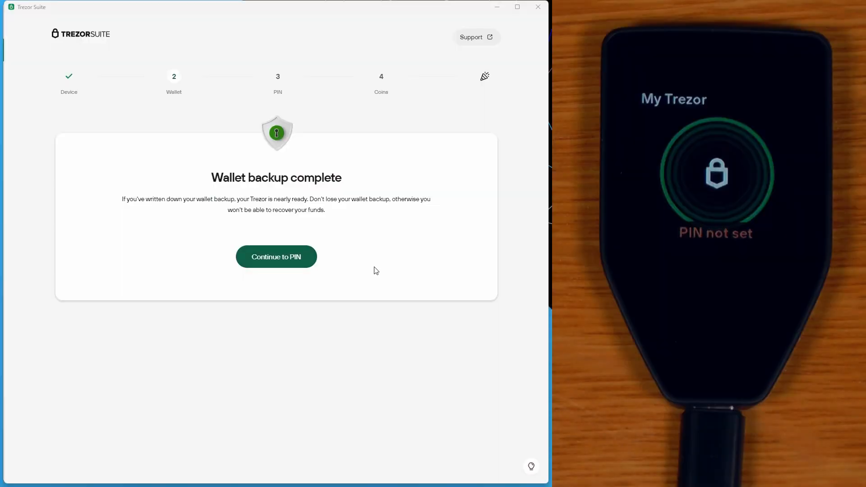
Set the device PIN, keep the default activated coins, and complete setup.
{"action": "left_click", "coordinate": [275, 256]}
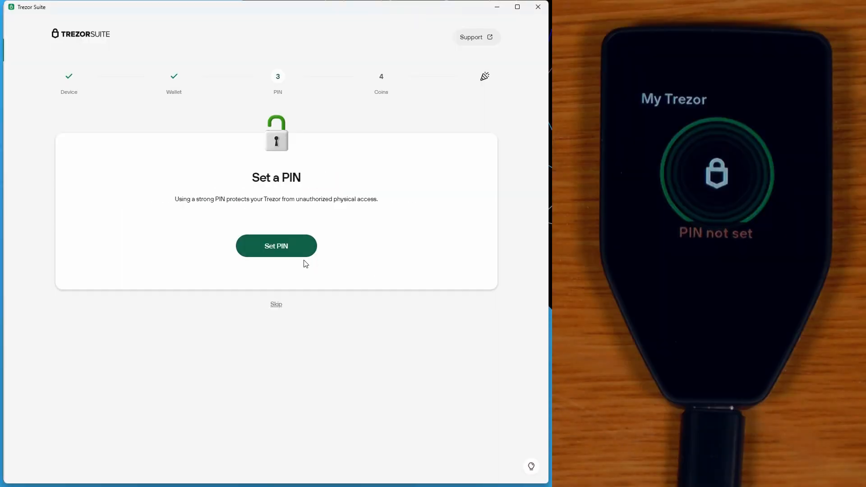
{"action": "left_click", "coordinate": [275, 246]}
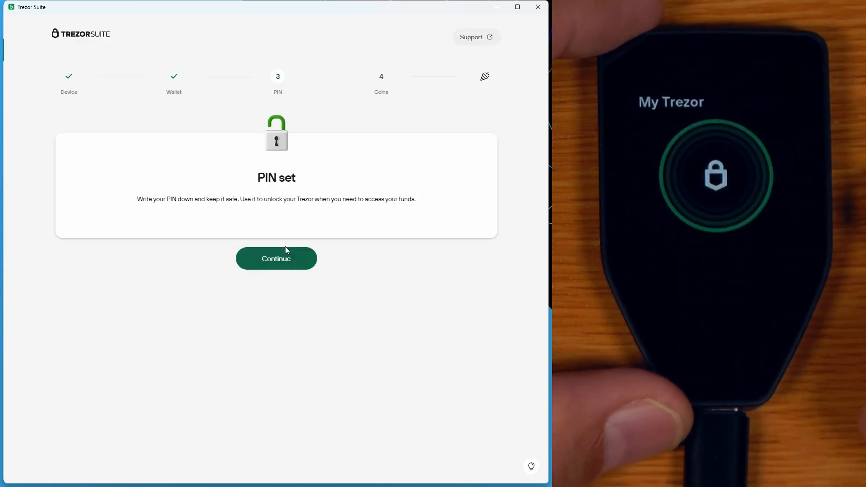
{"action": "left_click", "coordinate": [276, 258]}
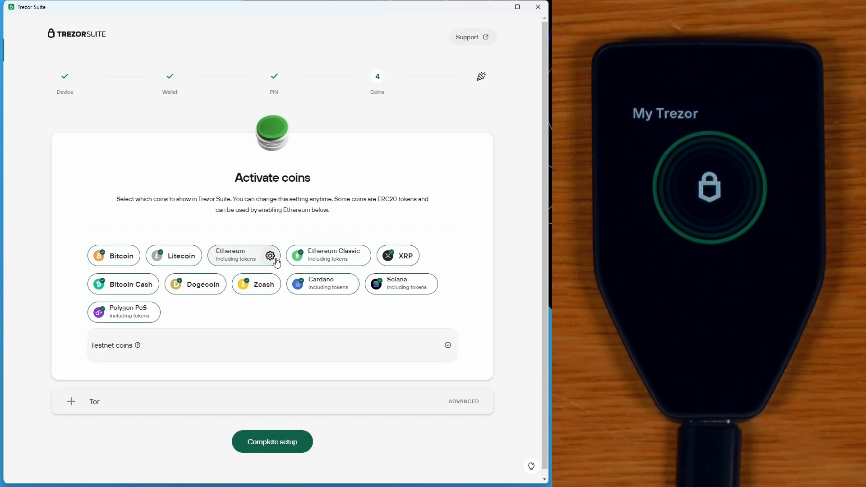
{"action": "left_click", "coordinate": [271, 441]}
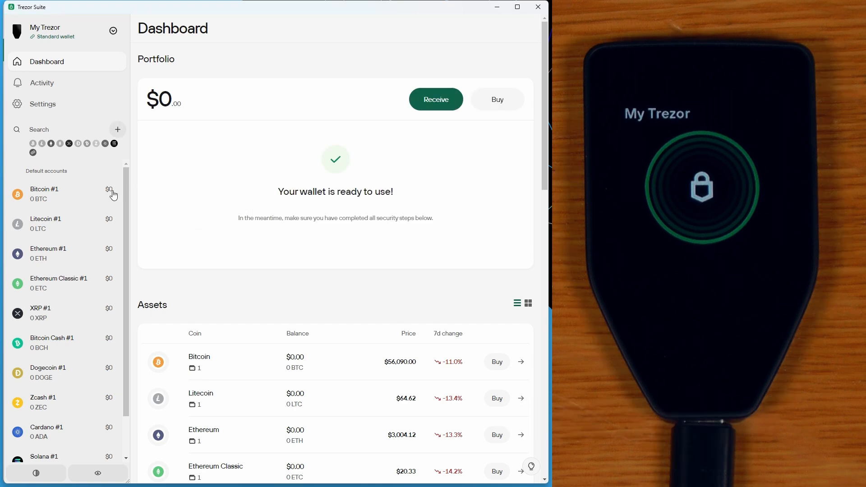
Show the full Bitcoin #1 receive address, confirm it on the Trezor, then close it.
{"action": "left_click", "coordinate": [44, 193]}
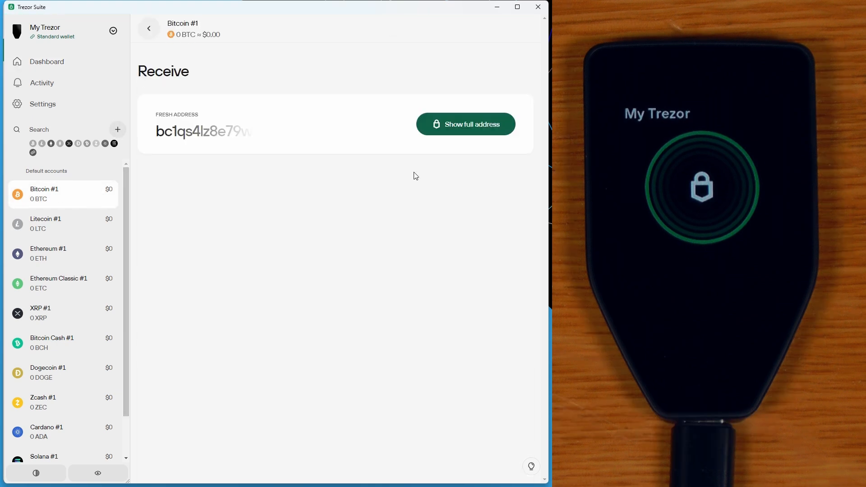
{"action": "left_click", "coordinate": [465, 123]}
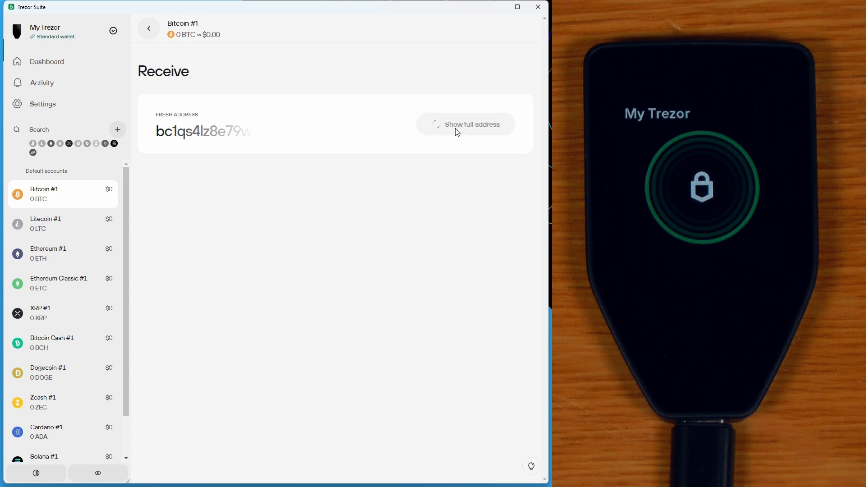
{"action": "left_click", "coordinate": [465, 124]}
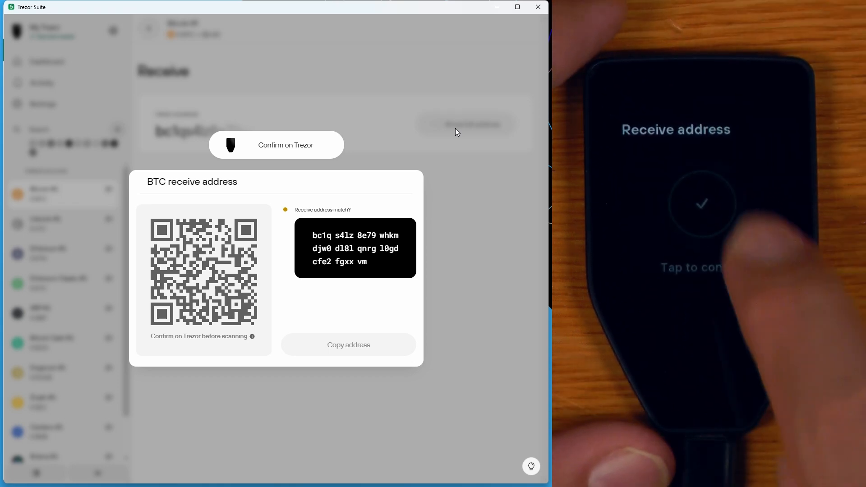
{"action": "left_click", "coordinate": [701, 204]}
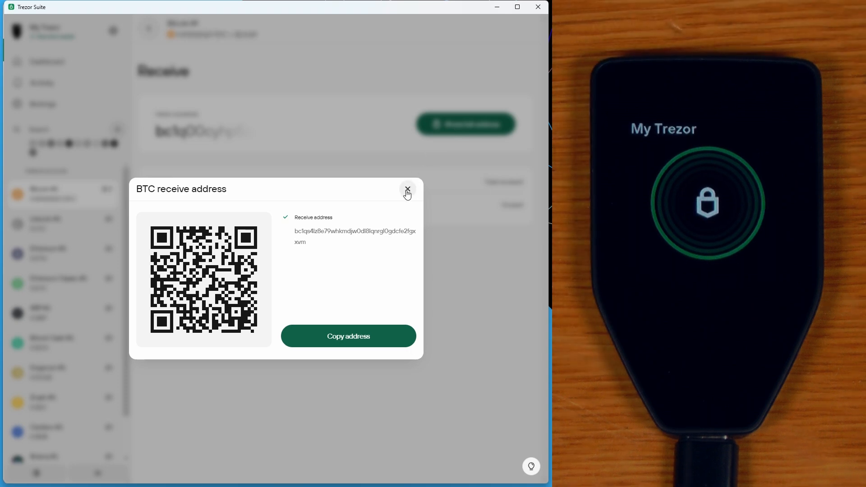
{"action": "left_click", "coordinate": [406, 190]}
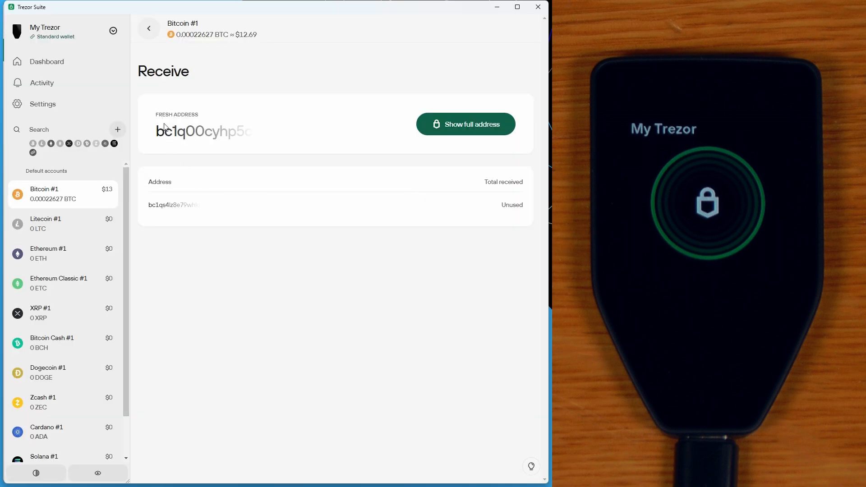
Return to the Dashboard showing the $12.69 all-Bitcoin portfolio.
{"action": "left_click", "coordinate": [46, 62]}
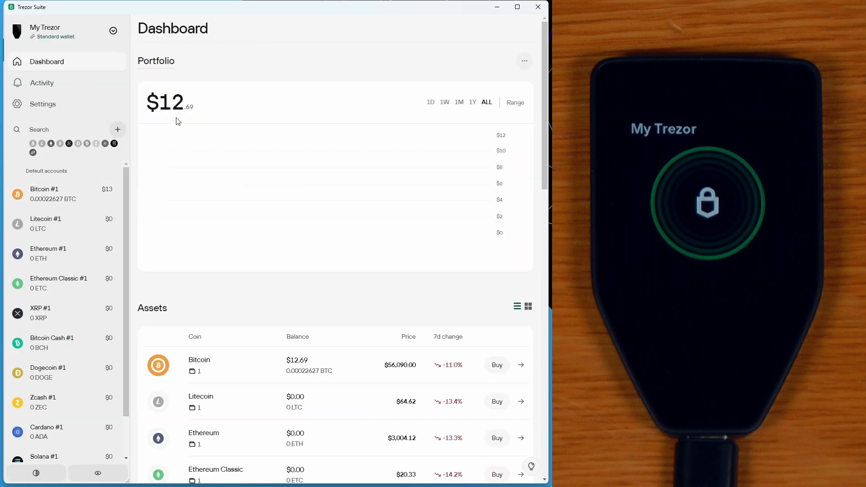
{"action": "mouse_move", "coordinate": [243, 358]}
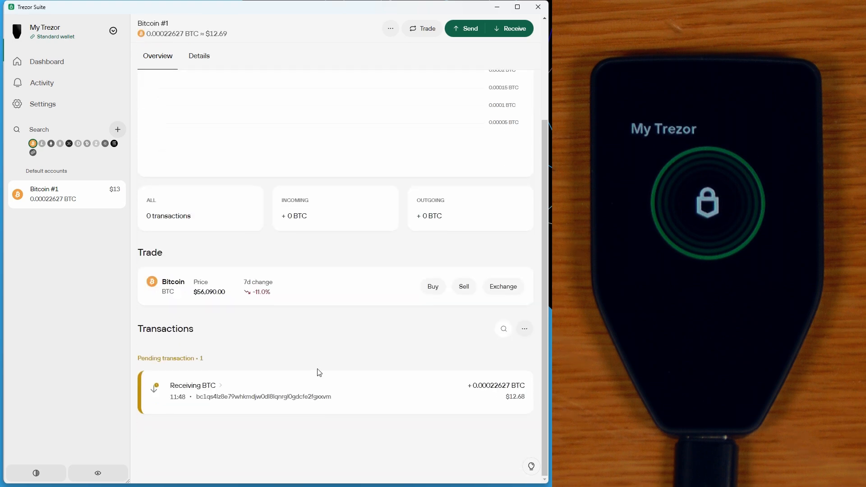
{"action": "mouse_move", "coordinate": [291, 393]}
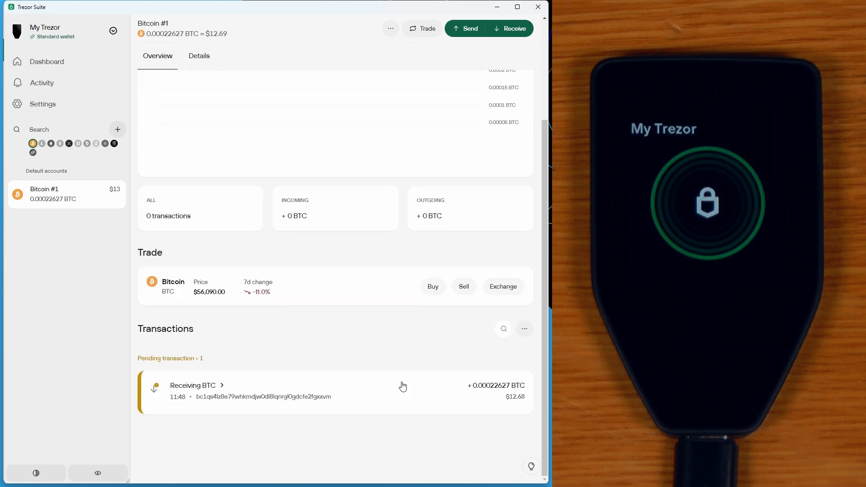
{"action": "mouse_move", "coordinate": [379, 411]}
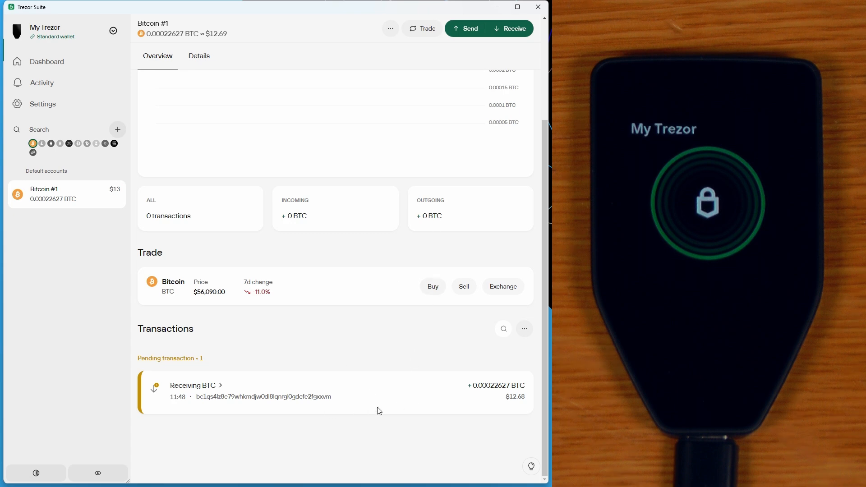
{"action": "left_click", "coordinate": [469, 28]}
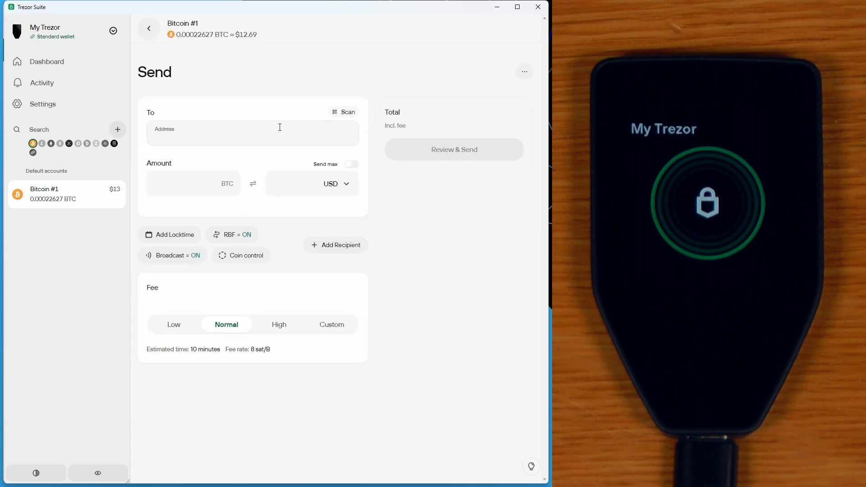
{"action": "type", "text": "bc1qxyfatw8wvs5ykrj0glv7dlqc6h8m3t0hfdcf2w"}
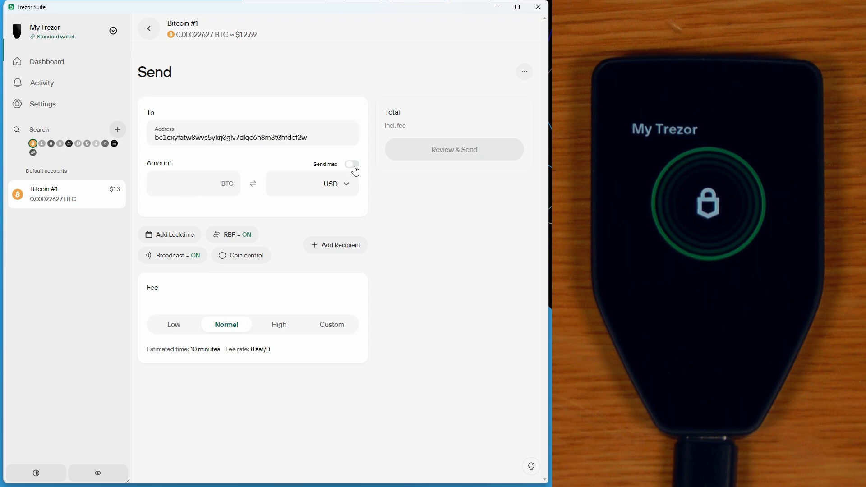
{"action": "left_click", "coordinate": [352, 165]}
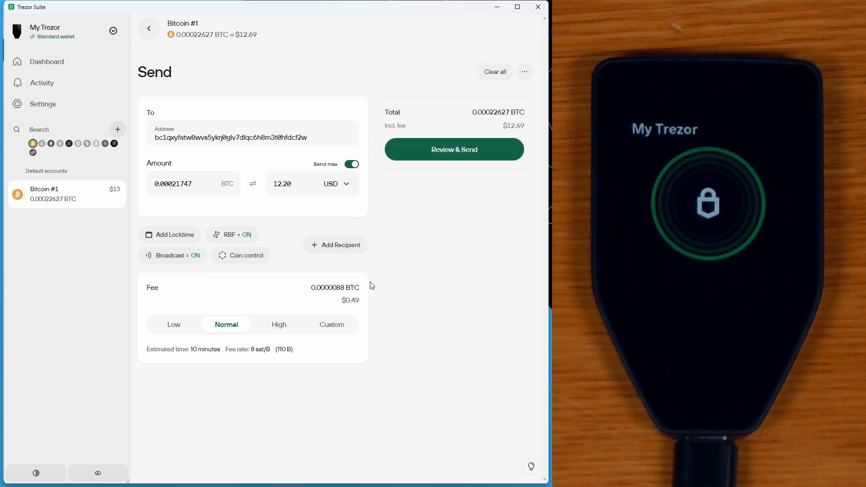
{"action": "mouse_move", "coordinate": [367, 274]}
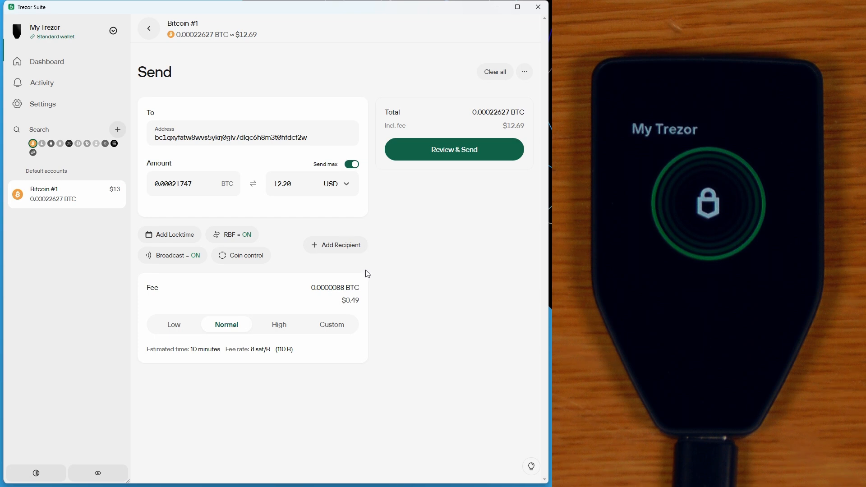
{"action": "left_click", "coordinate": [453, 149]}
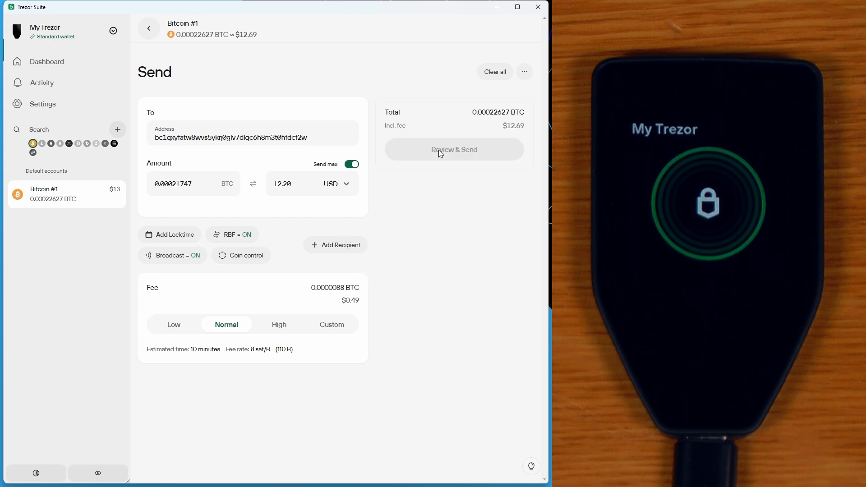
Confirm the 0.00021747 BTC payment on the Trezor and broadcast it from Bitcoin #1.
{"action": "left_click", "coordinate": [453, 149]}
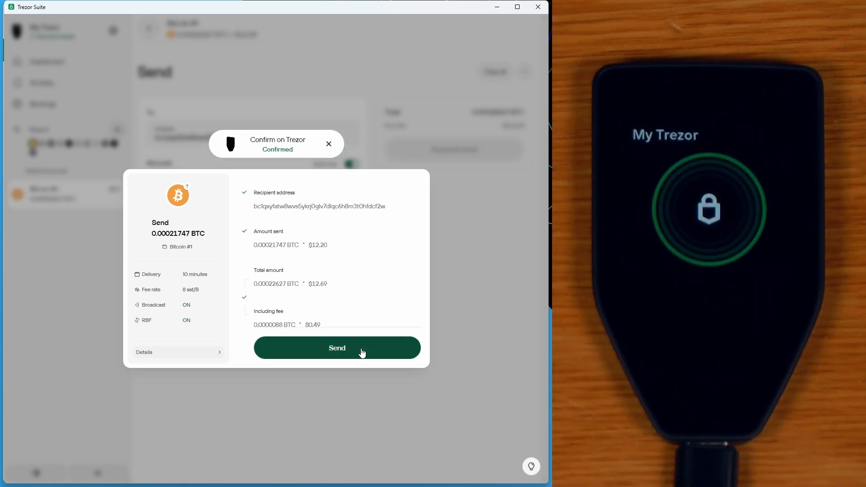
{"action": "left_click", "coordinate": [337, 347]}
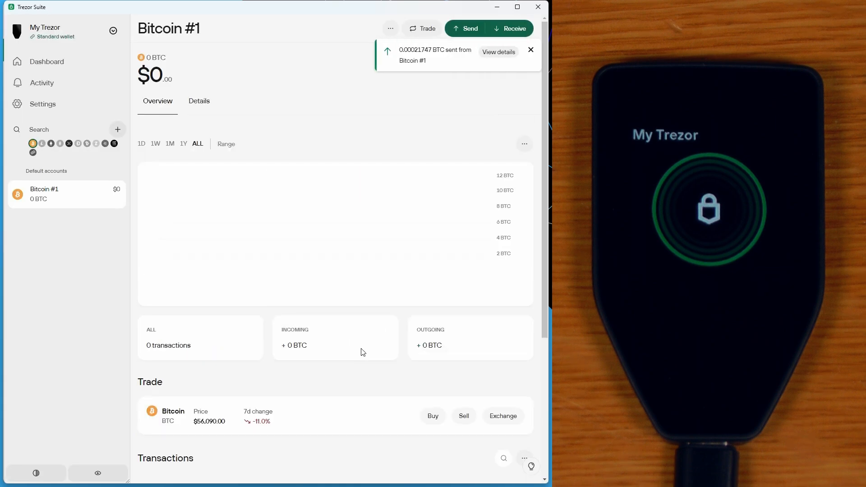
{"action": "mouse_move", "coordinate": [314, 77]}
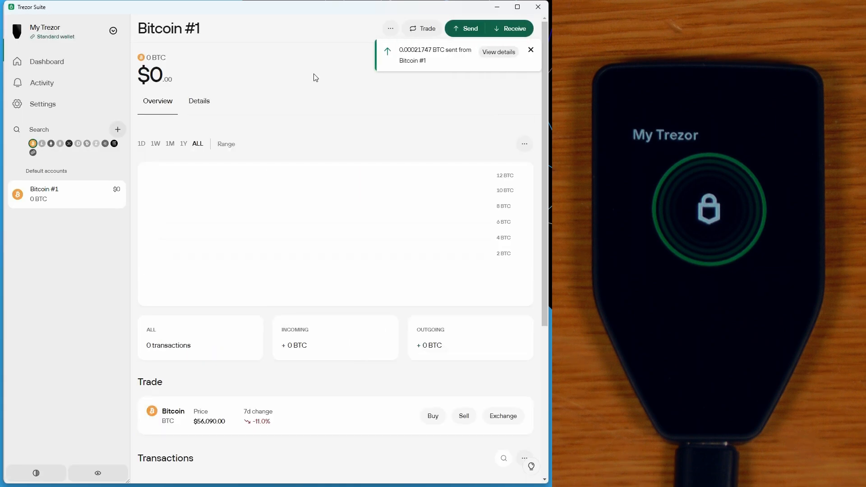
Open Settings > Device for My Trezor and scroll down to the Customization section.
{"action": "left_click", "coordinate": [46, 61]}
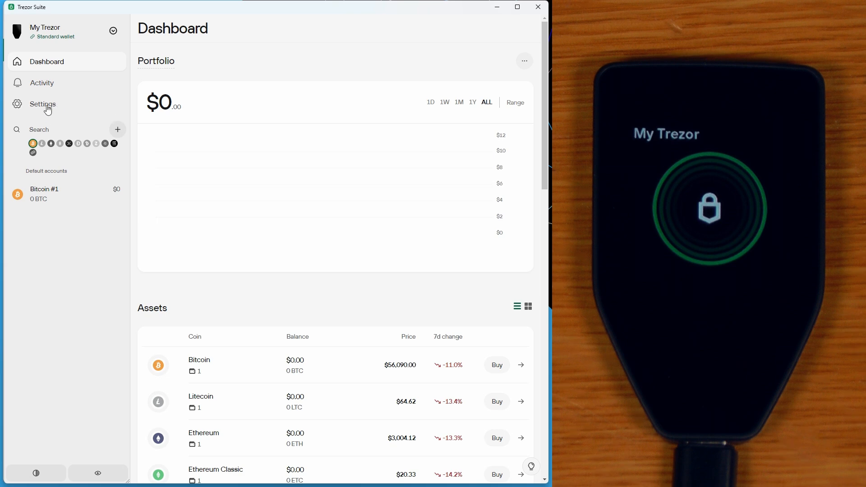
{"action": "mouse_move", "coordinate": [52, 109]}
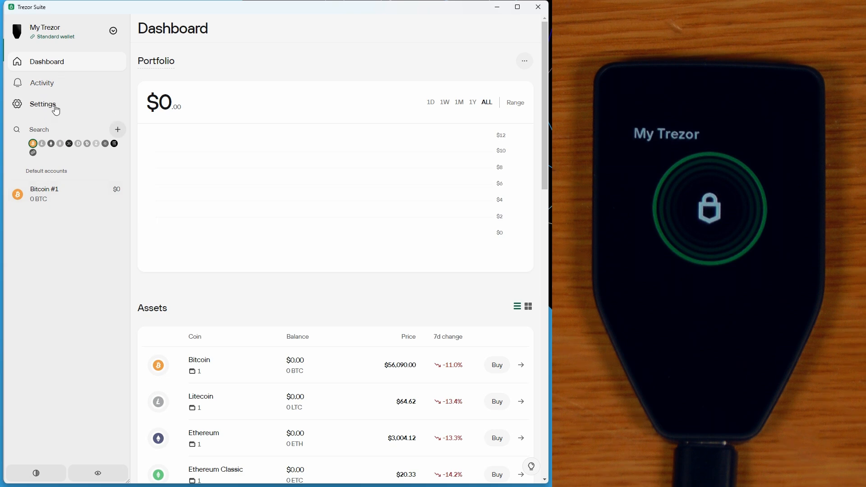
{"action": "left_click", "coordinate": [43, 104]}
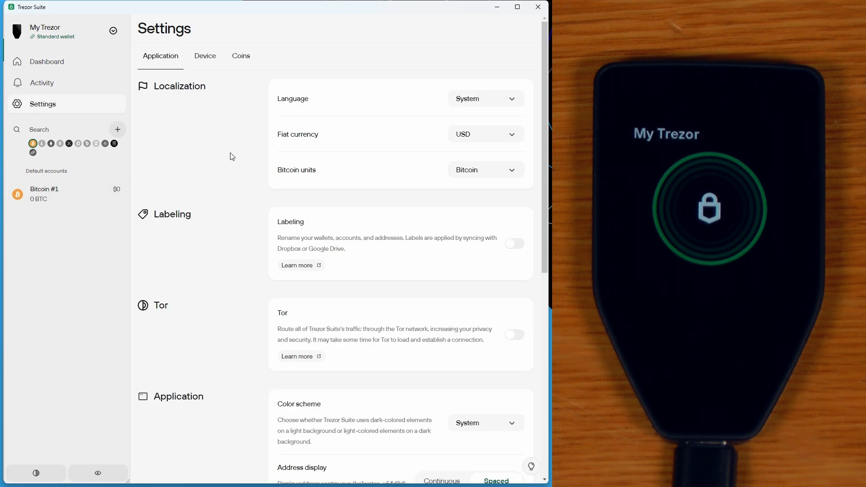
{"action": "left_click", "coordinate": [204, 55]}
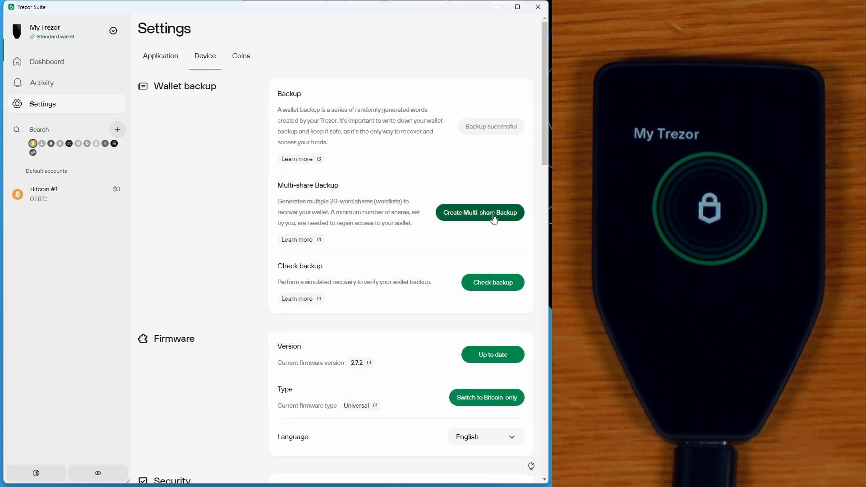
{"action": "mouse_move", "coordinate": [232, 218]}
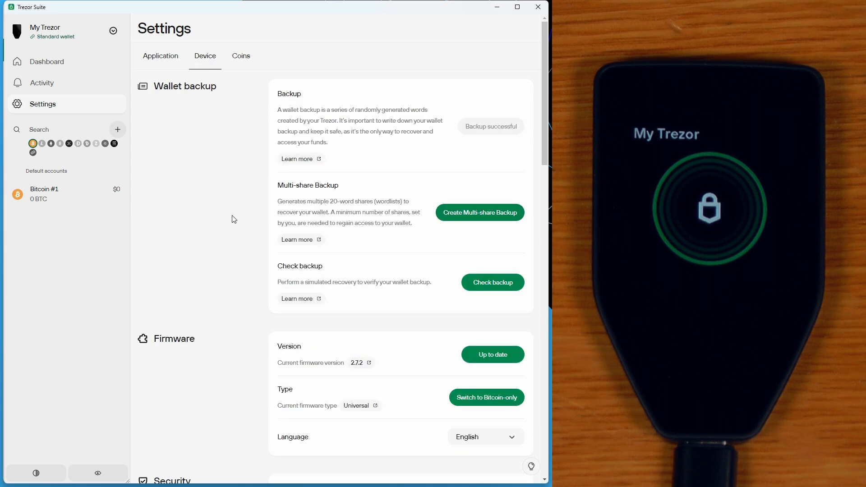
{"action": "scroll", "scroll_direction": "down", "scroll_amount": 3}
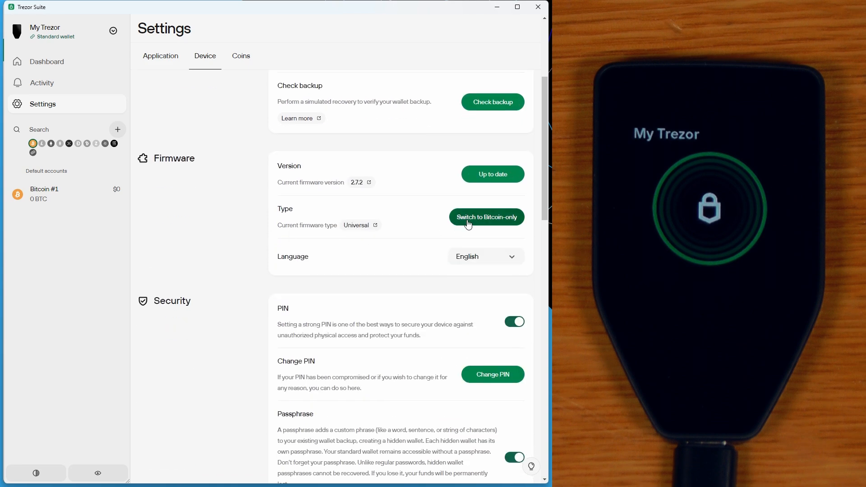
{"action": "scroll", "scroll_direction": "down", "scroll_amount": 3}
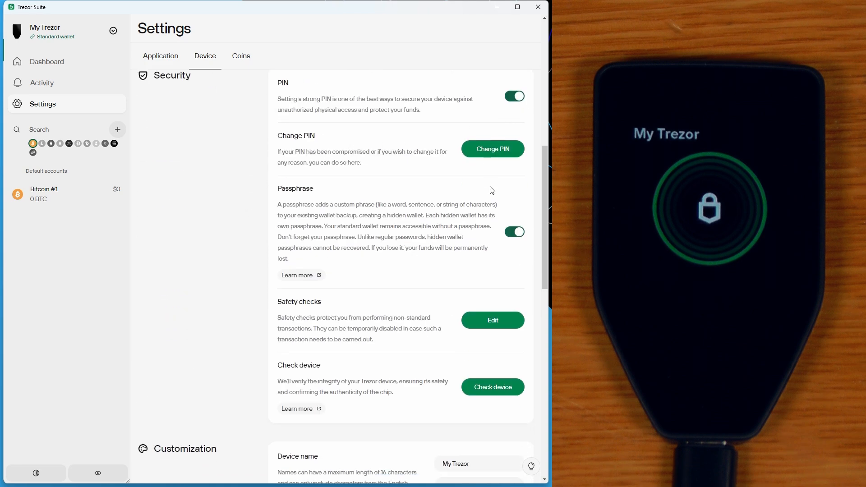
{"action": "scroll", "scroll_direction": "down", "scroll_amount": 3}
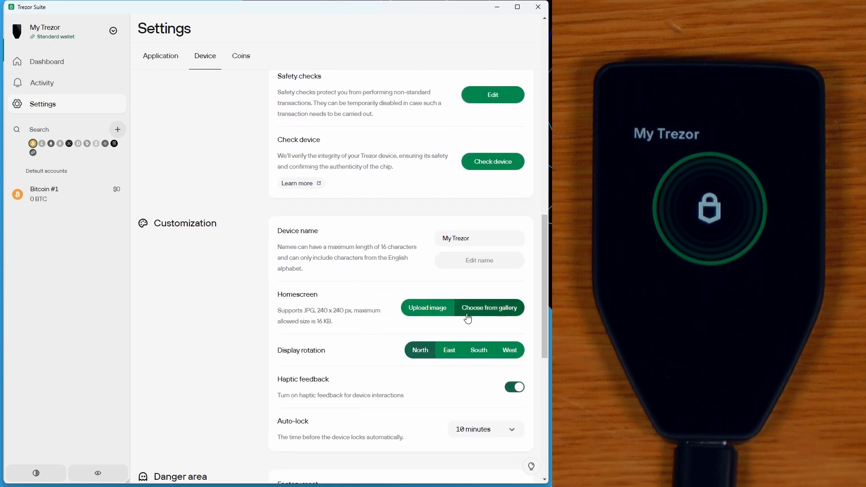
Choose the smiling face image from the homescreen gallery.
{"action": "left_click", "coordinate": [488, 308]}
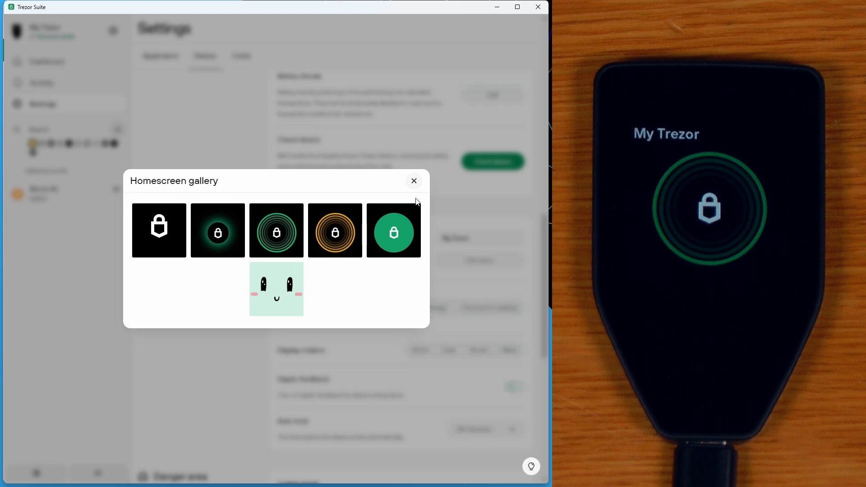
{"action": "left_click", "coordinate": [276, 288]}
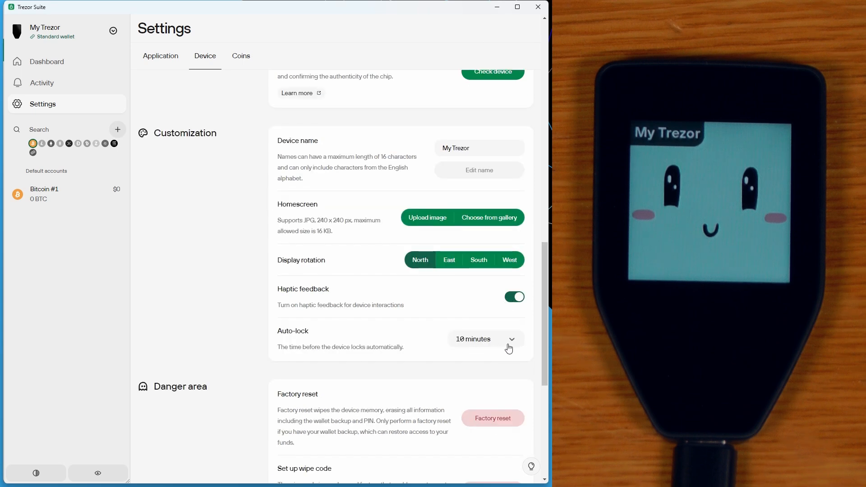
Scroll to the Danger area and start setting up a wipe code.
{"action": "scroll", "scroll_direction": "down", "scroll_amount": 3}
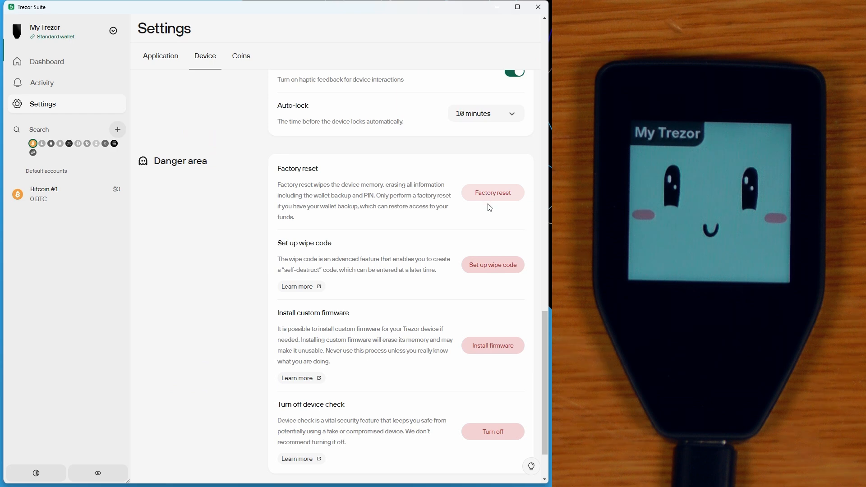
{"action": "mouse_move", "coordinate": [492, 264]}
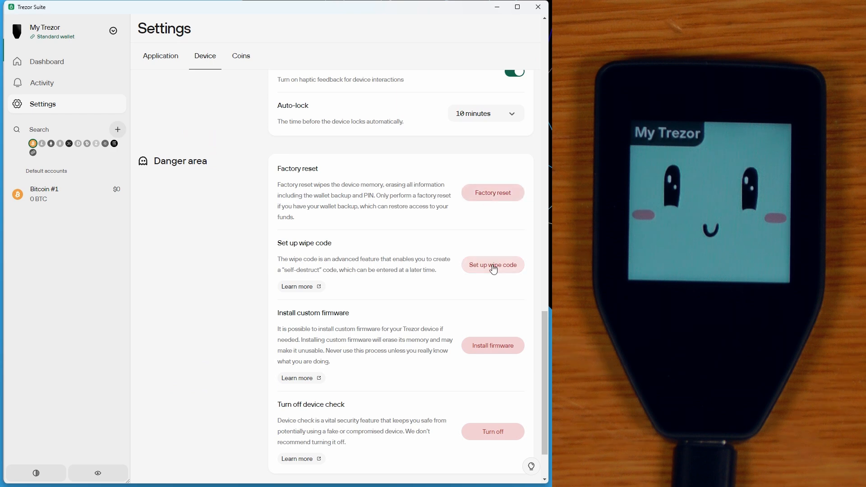
{"action": "left_click", "coordinate": [492, 265]}
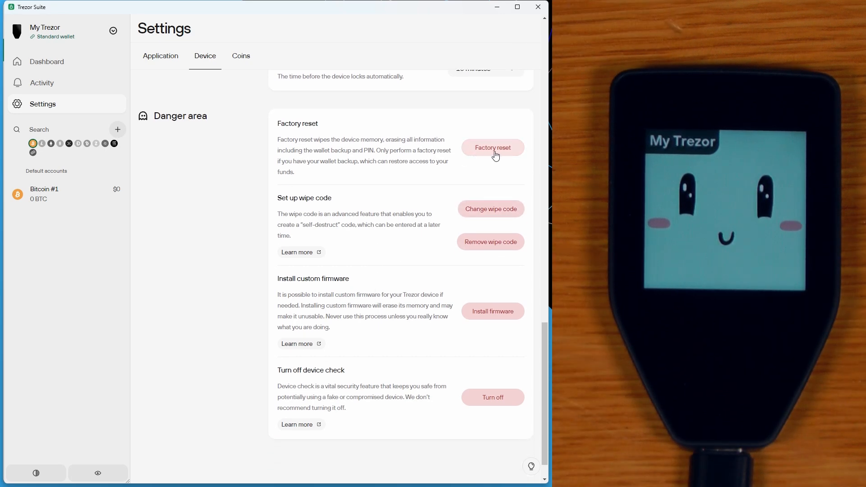
{"action": "mouse_move", "coordinate": [504, 320]}
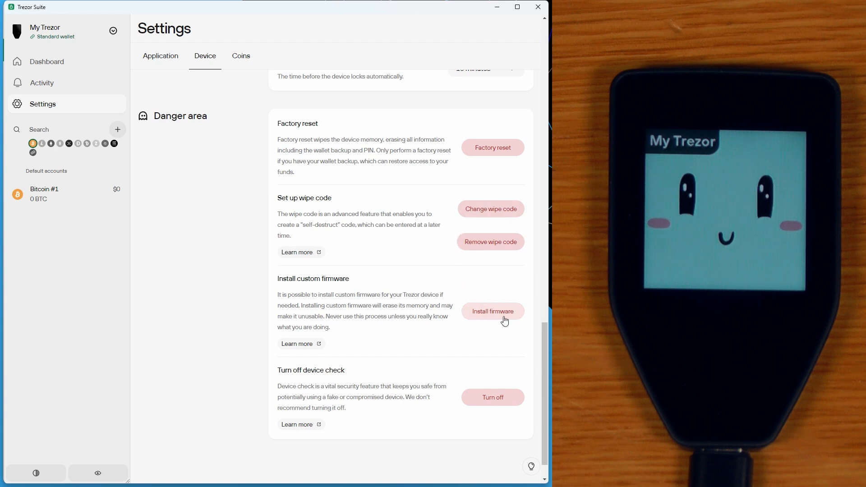
{"action": "mouse_move", "coordinate": [495, 405]}
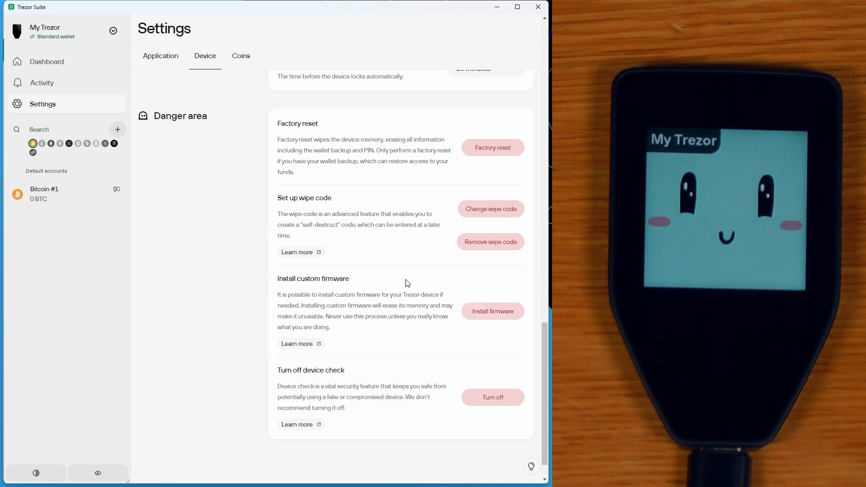
{"action": "mouse_move", "coordinate": [234, 256]}
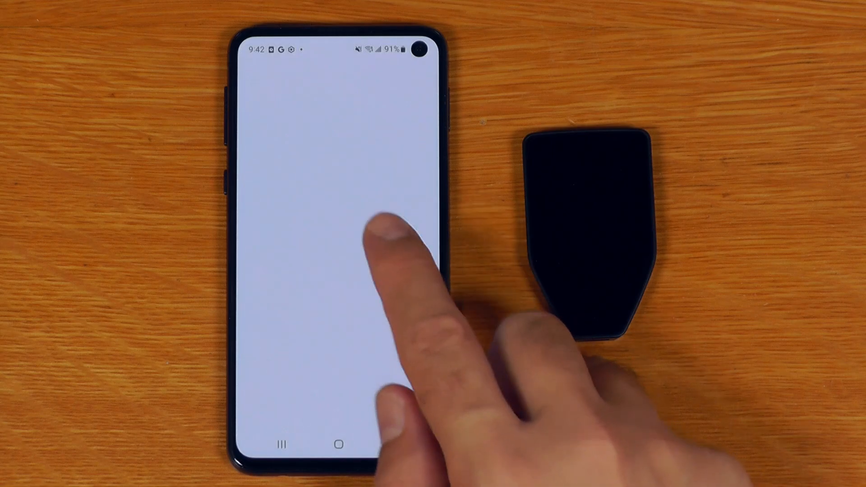
On the phone, open trezor.io/start, launch Trezor Suite for web and search for the Trezor.
{"action": "left_click", "coordinate": [381, 248]}
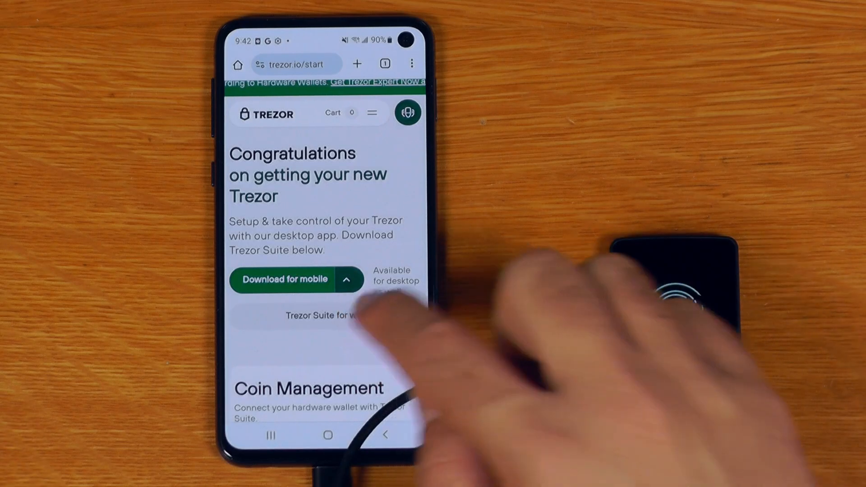
{"action": "left_click", "coordinate": [296, 315]}
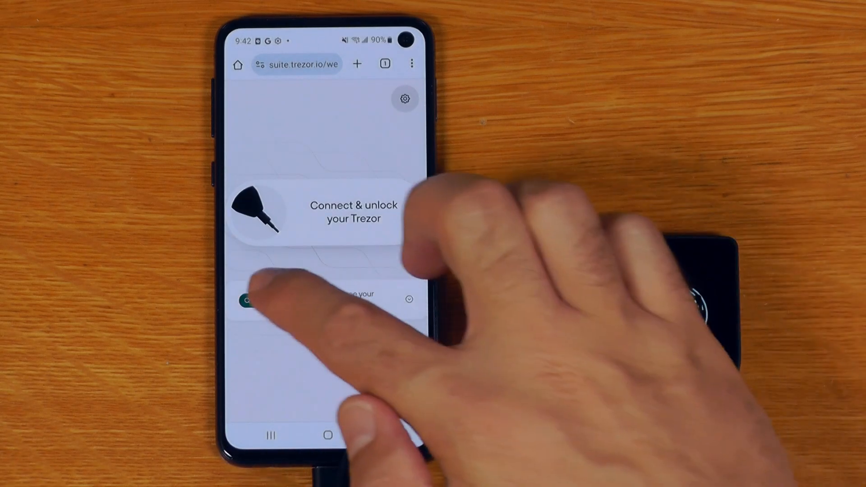
{"action": "left_click", "coordinate": [254, 299]}
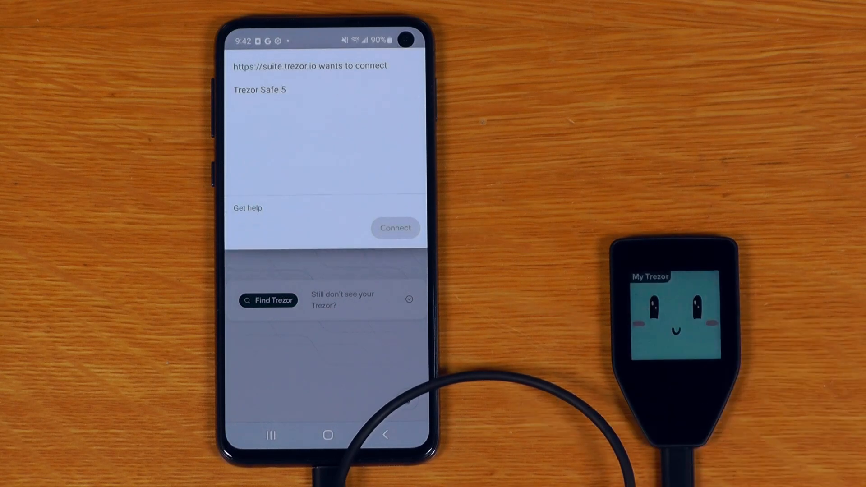
Connect the Trezor Safe 5 to the web Suite, declining the Green app prompt.
{"action": "left_click", "coordinate": [395, 227]}
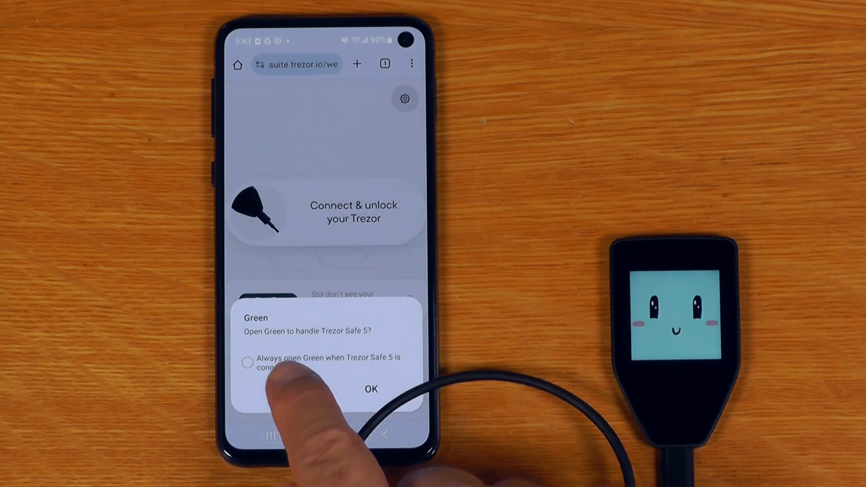
{"action": "left_click", "coordinate": [371, 388]}
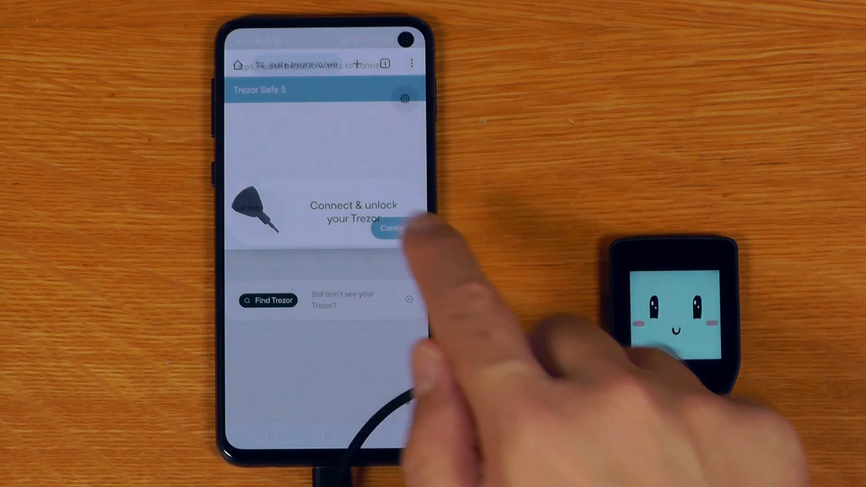
{"action": "left_click", "coordinate": [393, 228]}
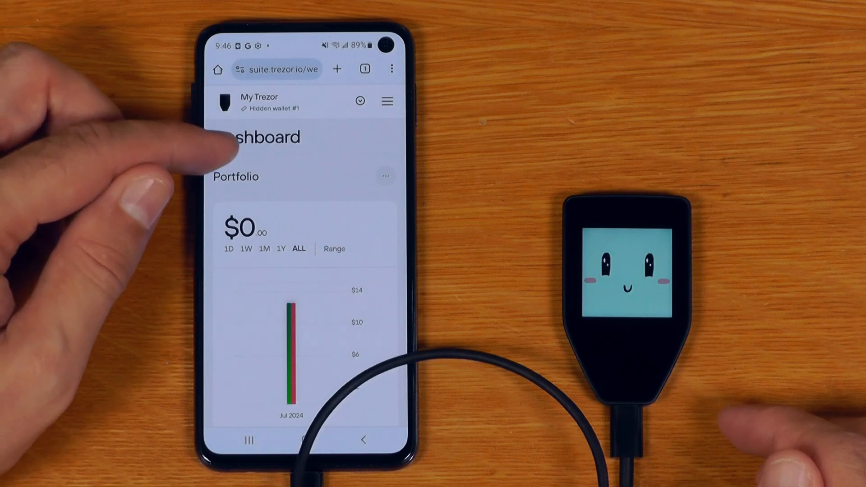
{"action": "mouse_move", "coordinate": [221, 248]}
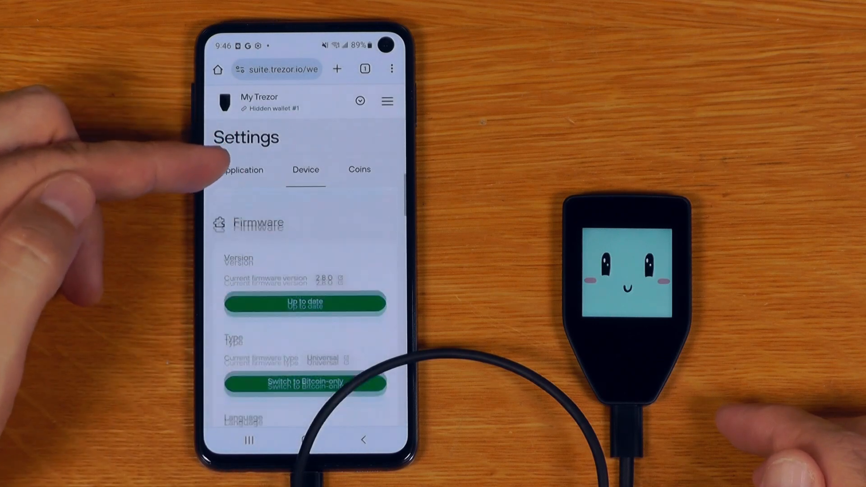
Scroll through Settings > Device to the firmware 2.8.0 section.
{"action": "scroll", "scroll_direction": "down", "scroll_amount": 3}
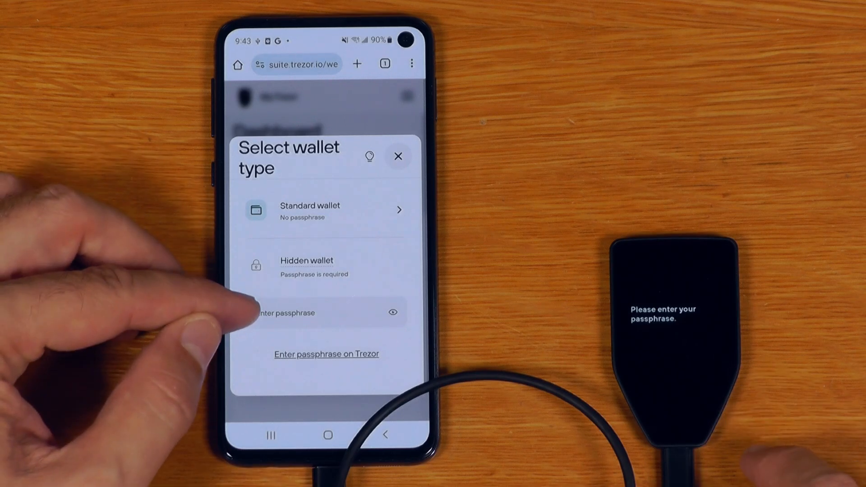
Choose Hidden wallet, enter the passphrase on the Trezor, and tap its letters on the device.
{"action": "left_click", "coordinate": [325, 313]}
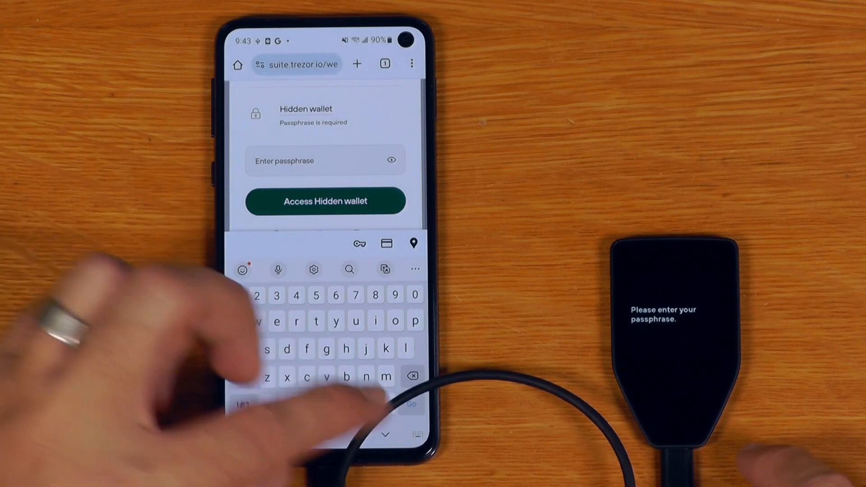
{"action": "left_click", "coordinate": [325, 200]}
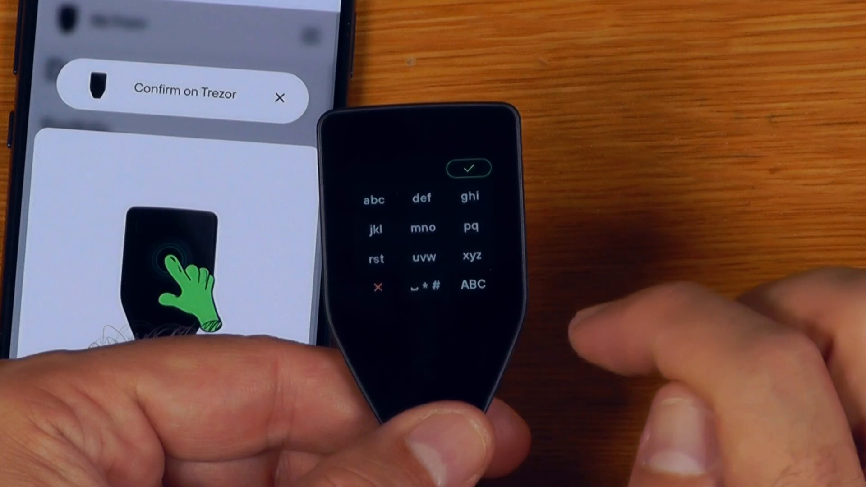
{"action": "left_click", "coordinate": [424, 226]}
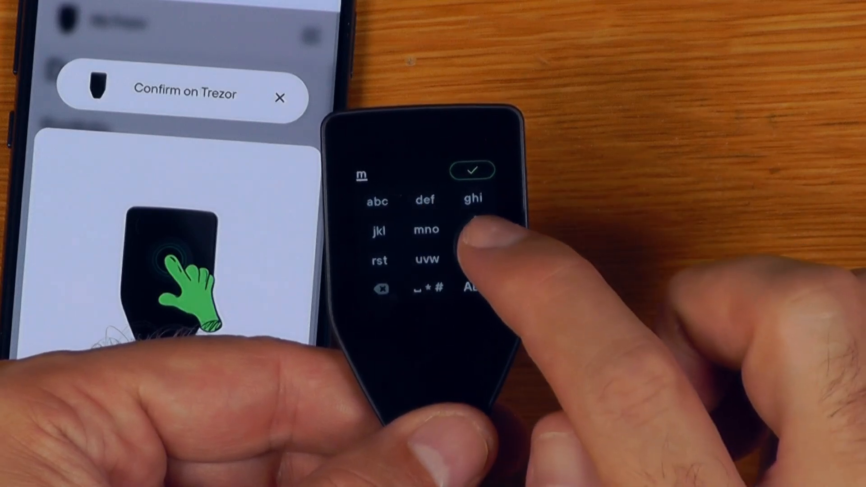
{"action": "left_click", "coordinate": [425, 229]}
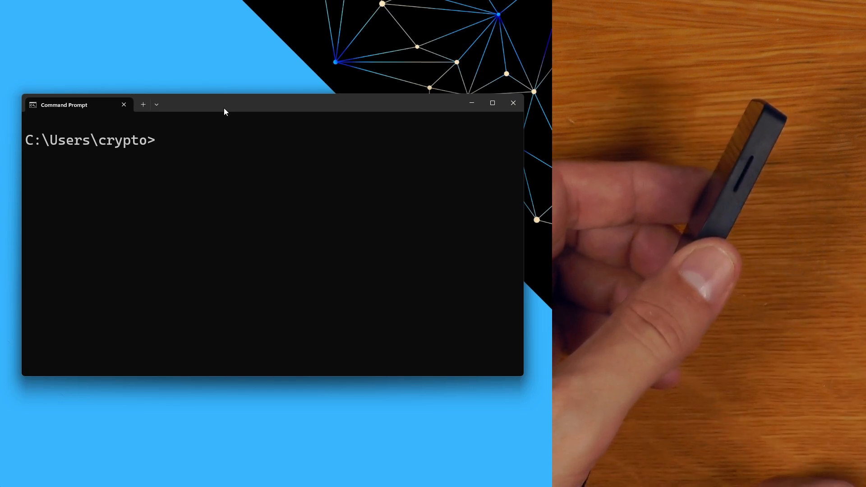
Run 'trezorctl device sd-protect on' in Command Prompt.
{"action": "type", "text": "trezorctl device sd-protect on"}
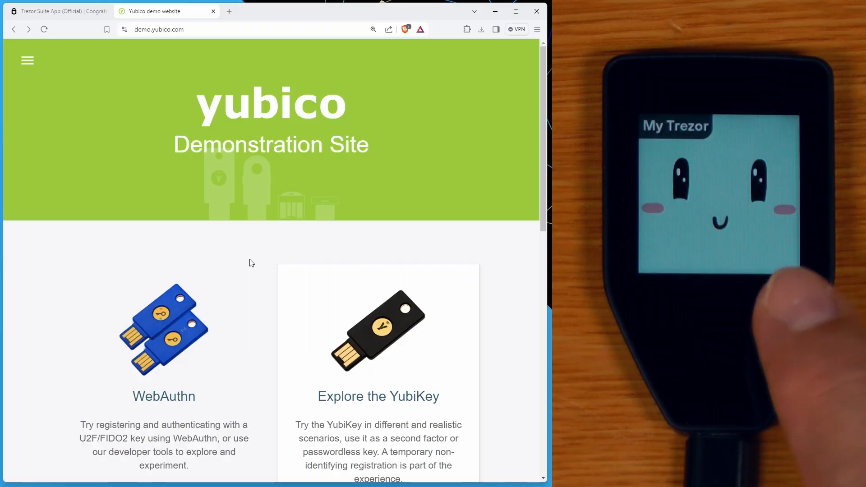
Scroll down demo.yubico.com and open the TRY WEBAUTHN registration test.
{"action": "scroll", "scroll_direction": "down", "scroll_amount": 3}
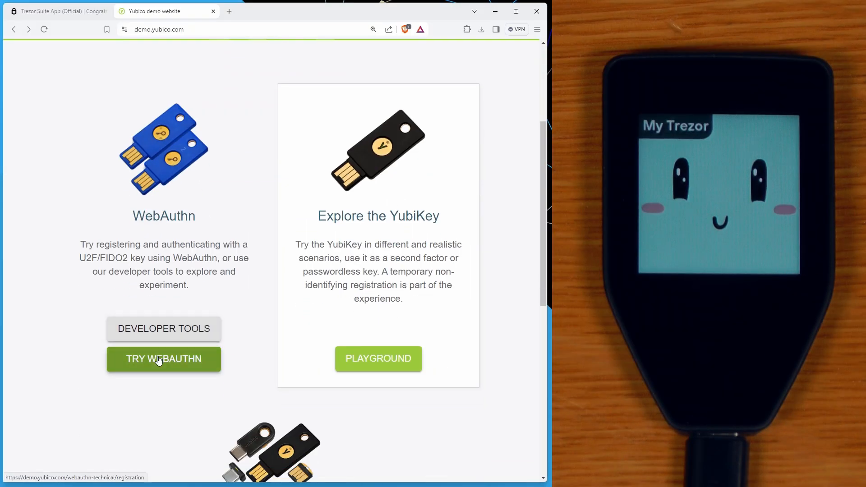
{"action": "left_click", "coordinate": [163, 359]}
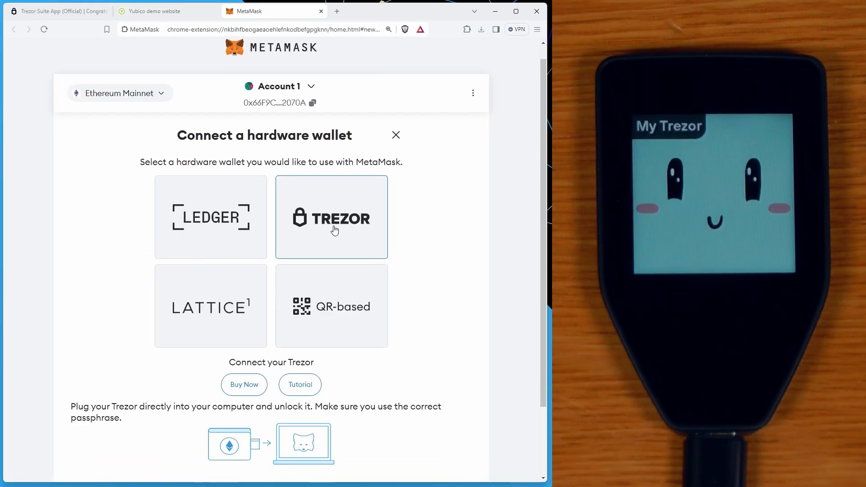
Choose Trezor in MetaMask's hardware wallet list and select the Trezor Safe 5.
{"action": "left_click", "coordinate": [331, 217]}
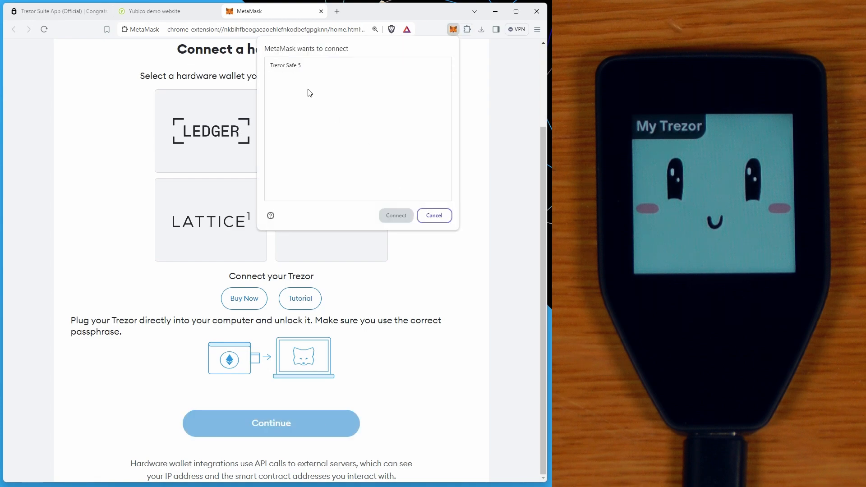
{"action": "left_click", "coordinate": [396, 216]}
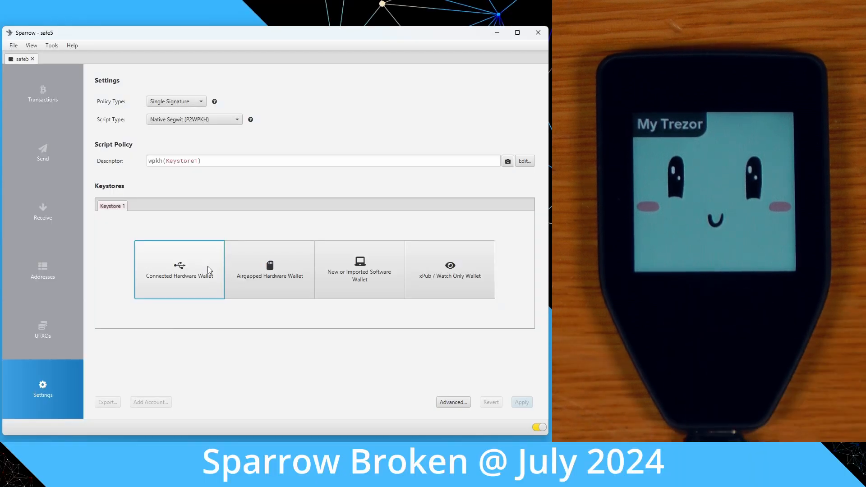
Add the safe5 wallet's keystore from a Connected Hardware Wallet in Sparrow.
{"action": "left_click", "coordinate": [179, 270]}
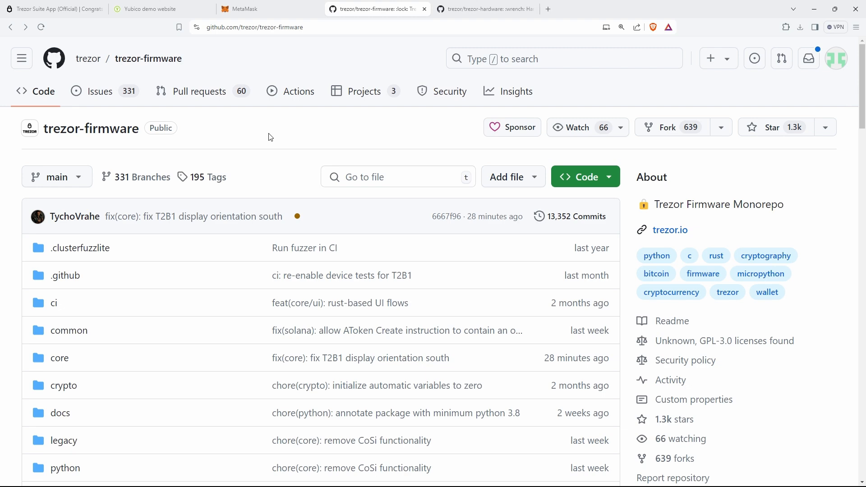
Browse the trezor-hardware repository's electronics > trezor_safe_5 folder to view the rev F PDFs.
{"action": "left_click", "coordinate": [485, 9]}
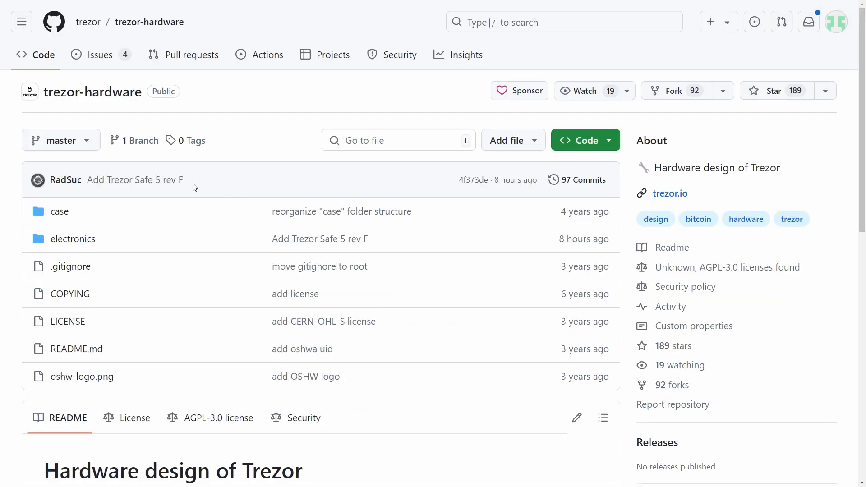
{"action": "double_click", "coordinate": [134, 179]}
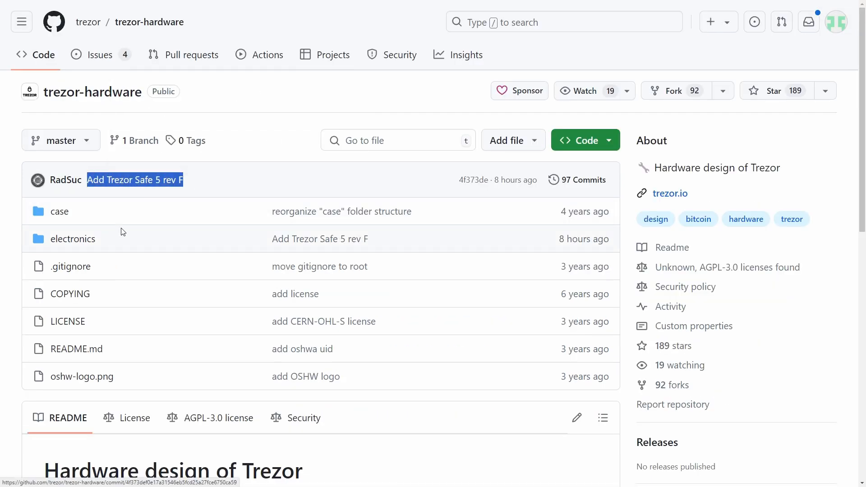
{"action": "left_click", "coordinate": [72, 238]}
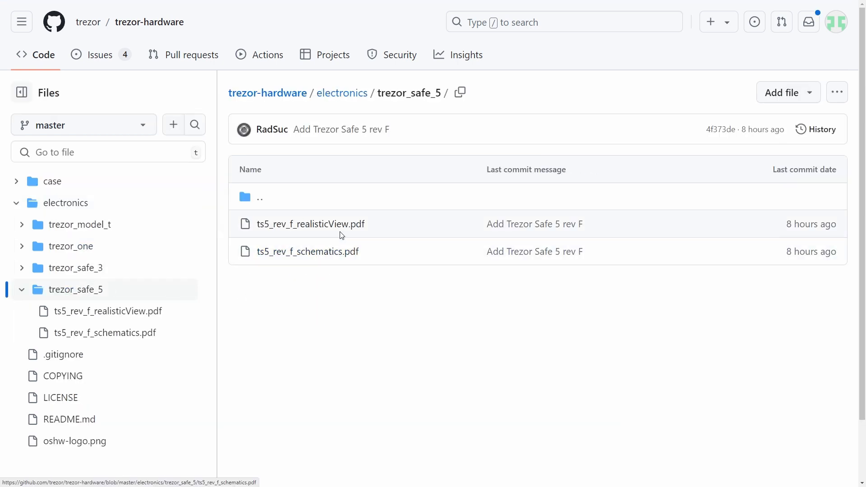
{"action": "mouse_move", "coordinate": [369, 321]}
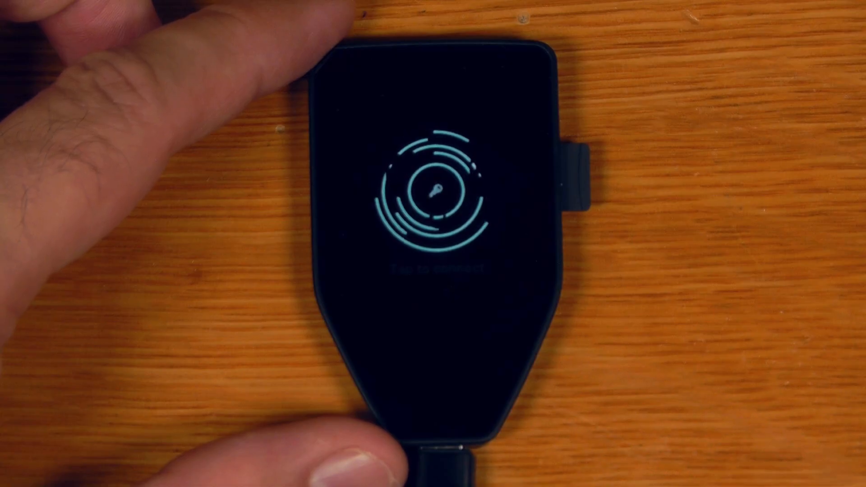
Wake the Trezor and submit the wipe code on the PIN pad to erase it.
{"action": "left_click", "coordinate": [433, 191]}
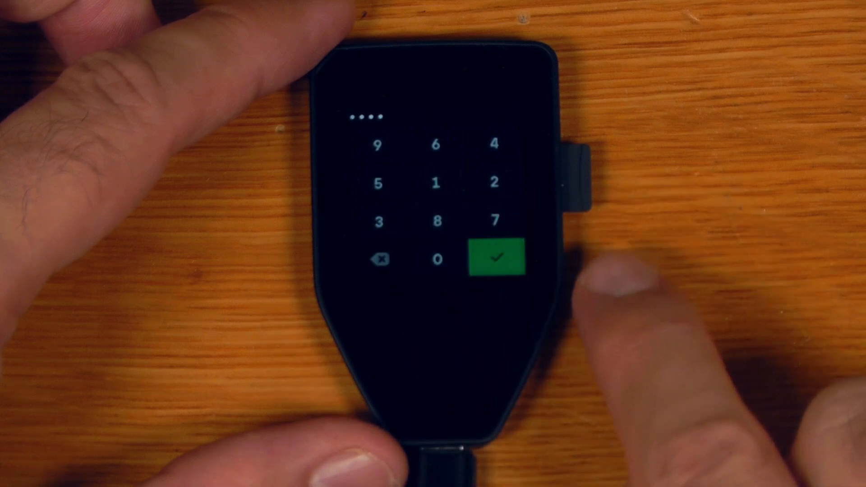
{"action": "left_click", "coordinate": [494, 260]}
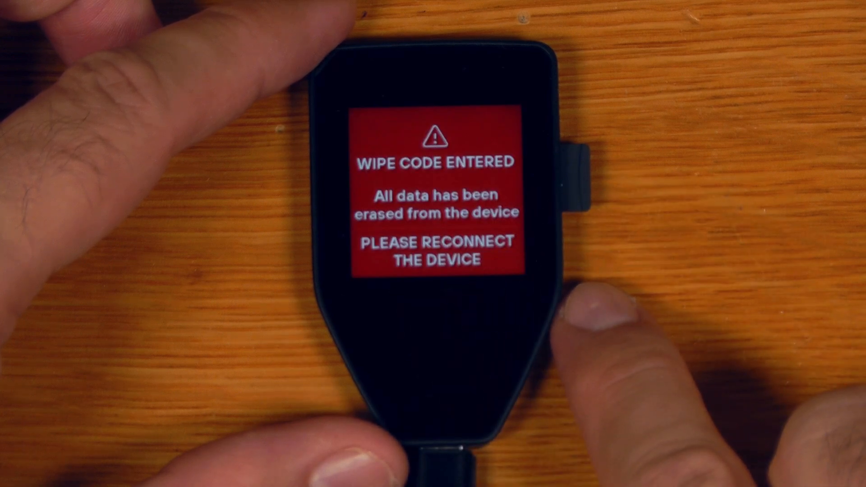